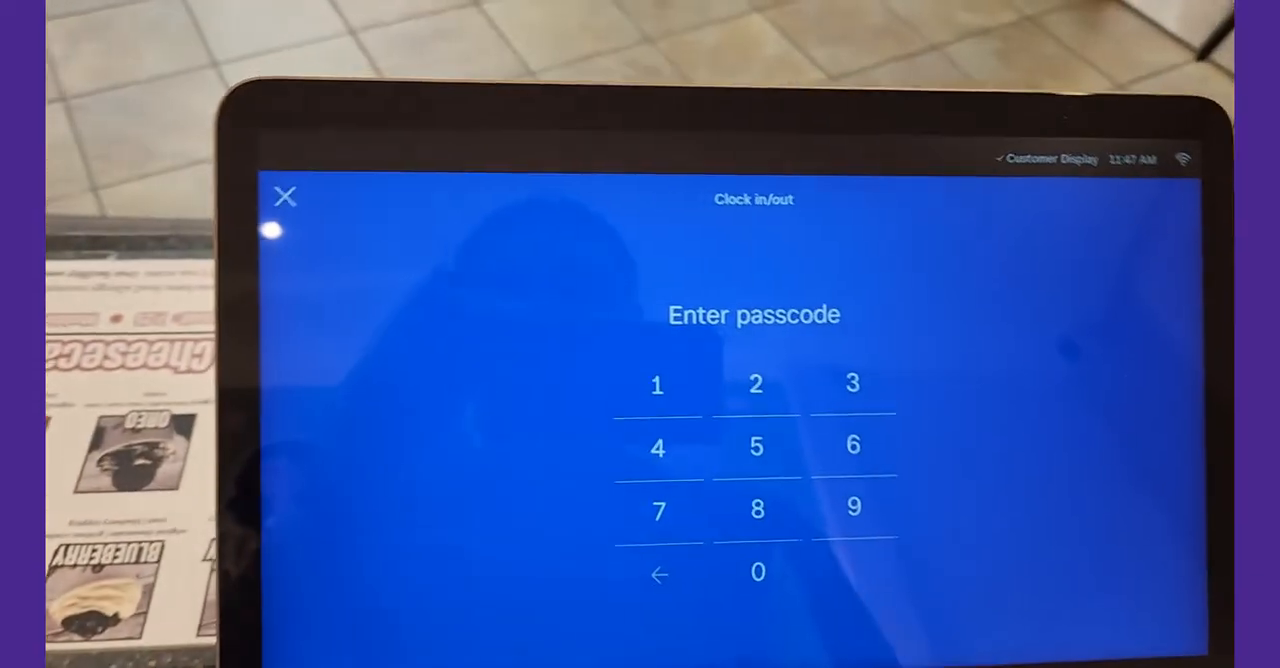
Tap the Clock In/Out tile on the POS device to bring up the passcode keypad.
{"action": "left_click", "coordinate": [285, 196]}
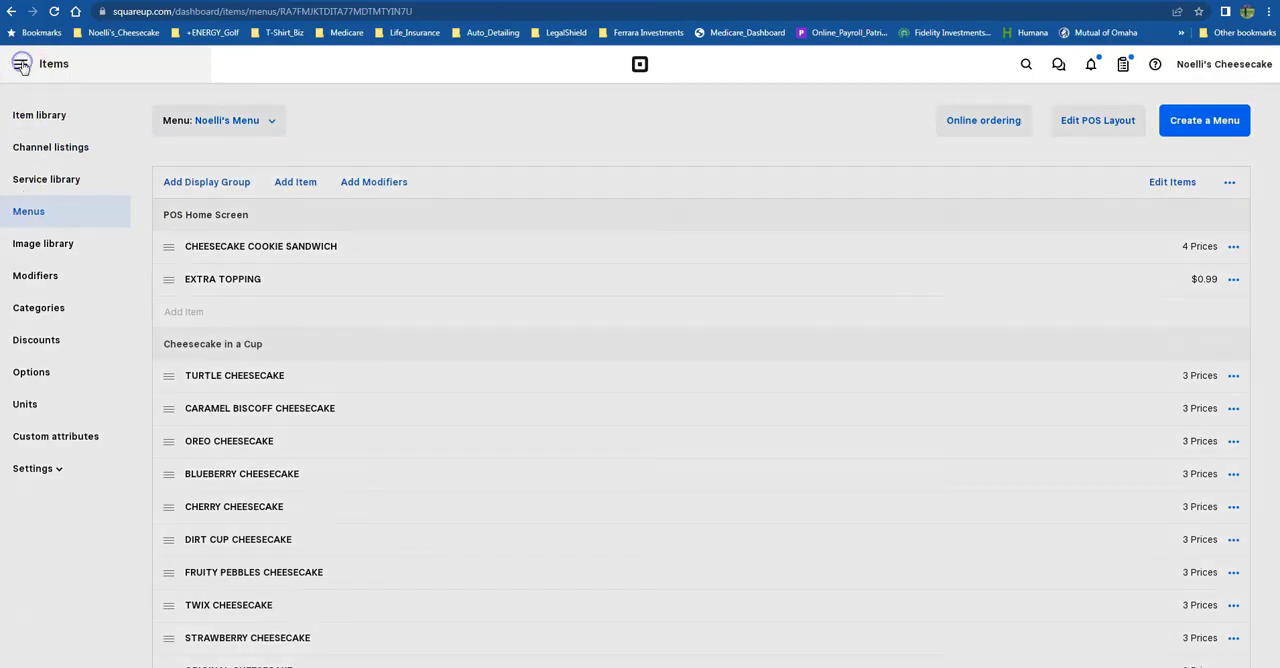
Open the Edit POS Layout editor for Noelli's Menu from the Menus page.
{"action": "left_click", "coordinate": [21, 63]}
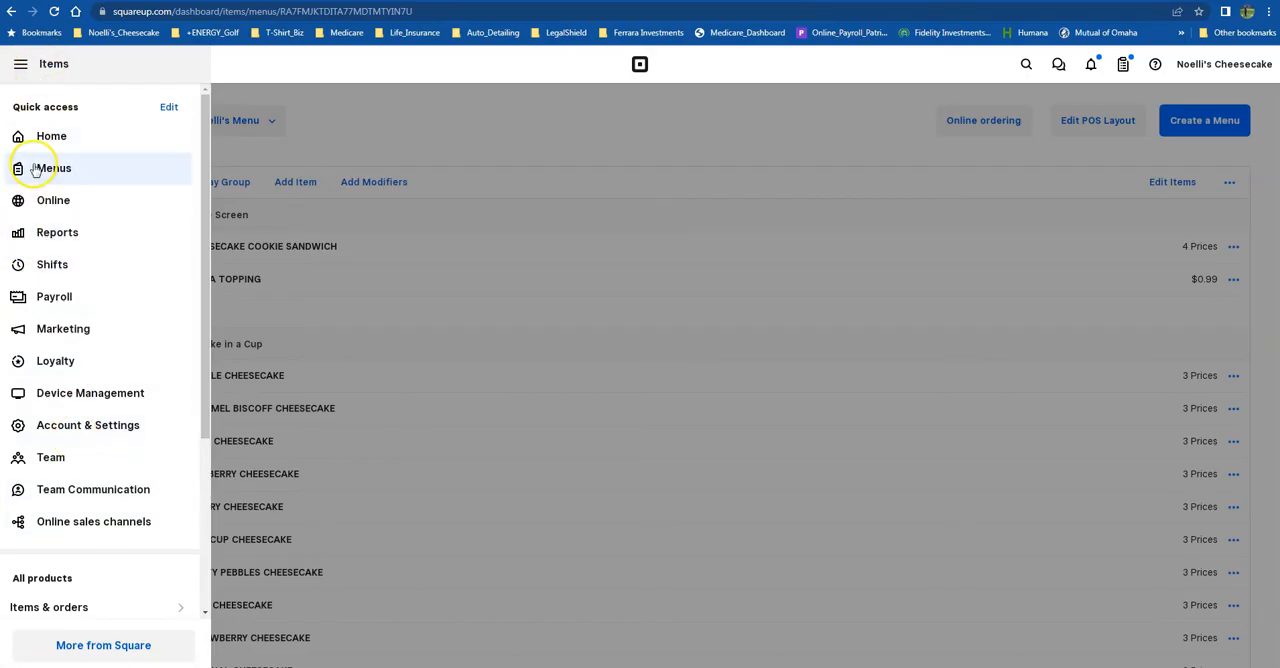
{"action": "left_click", "coordinate": [20, 63]}
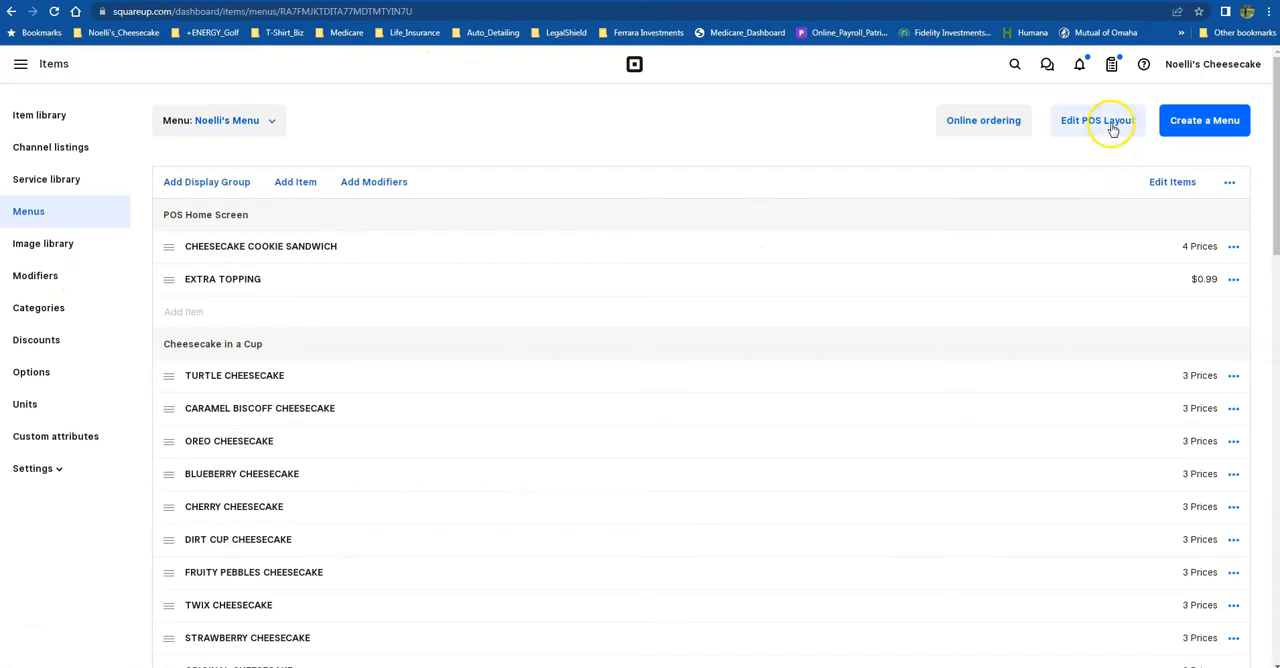
{"action": "left_click", "coordinate": [1097, 120]}
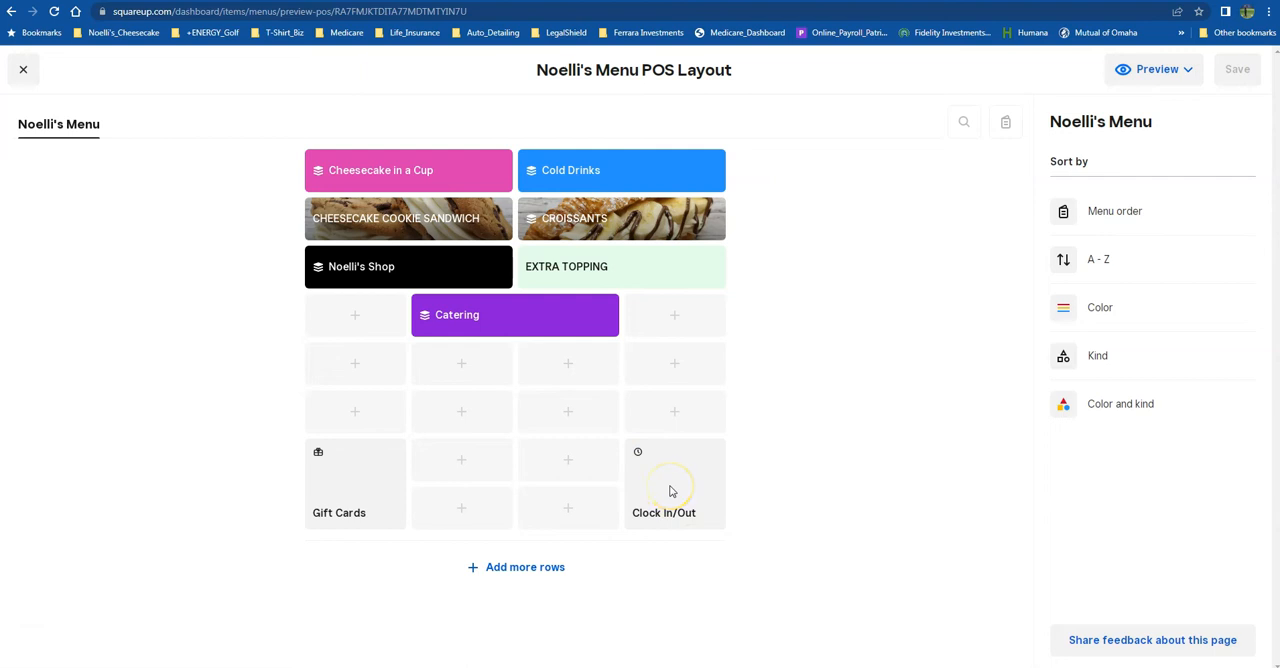
{"action": "mouse_move", "coordinate": [434, 411]}
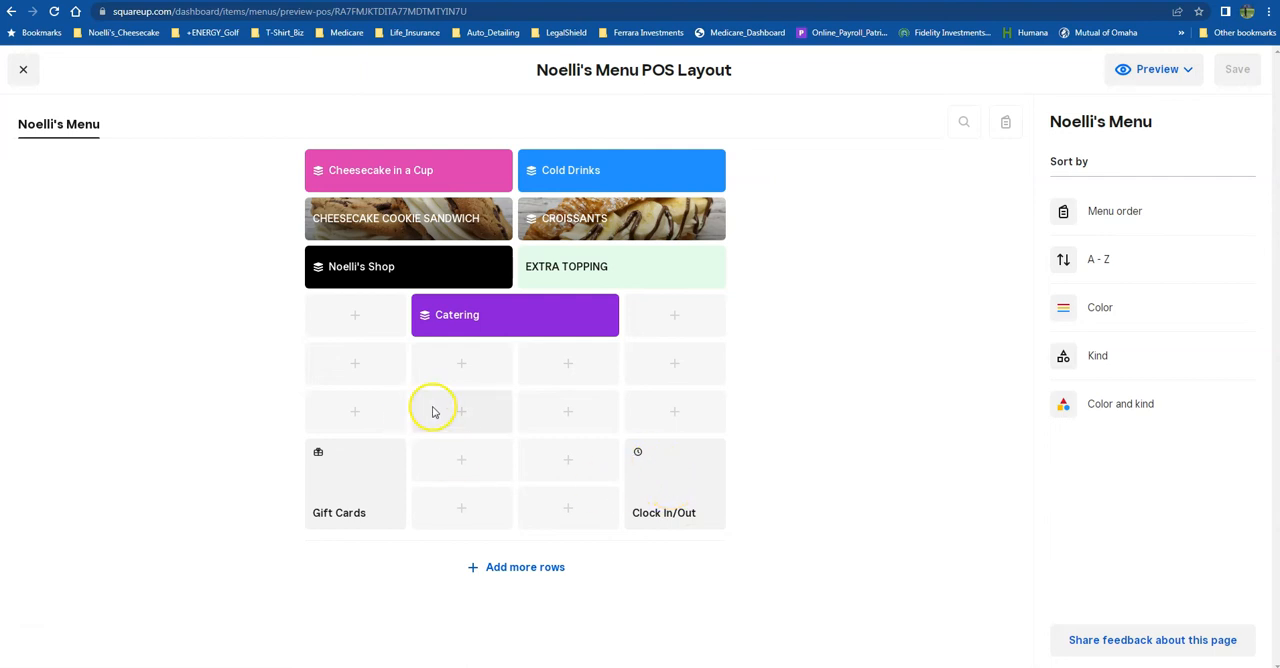
{"action": "left_click", "coordinate": [461, 411]}
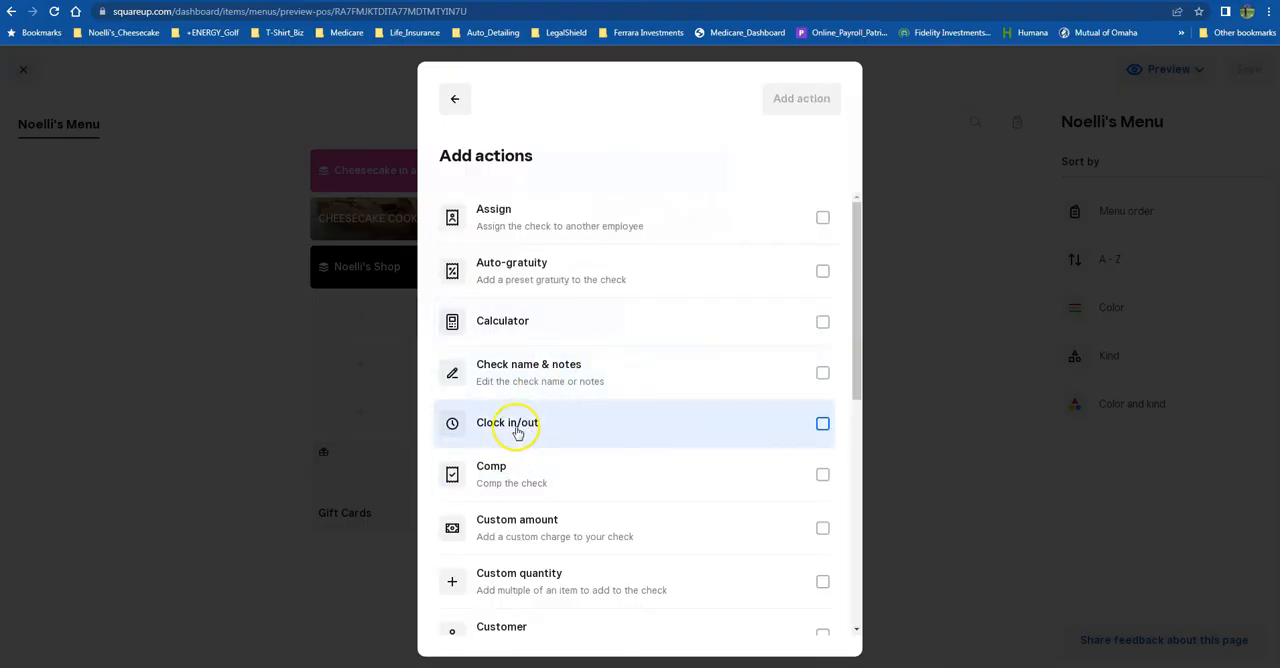
{"action": "left_click", "coordinate": [822, 423]}
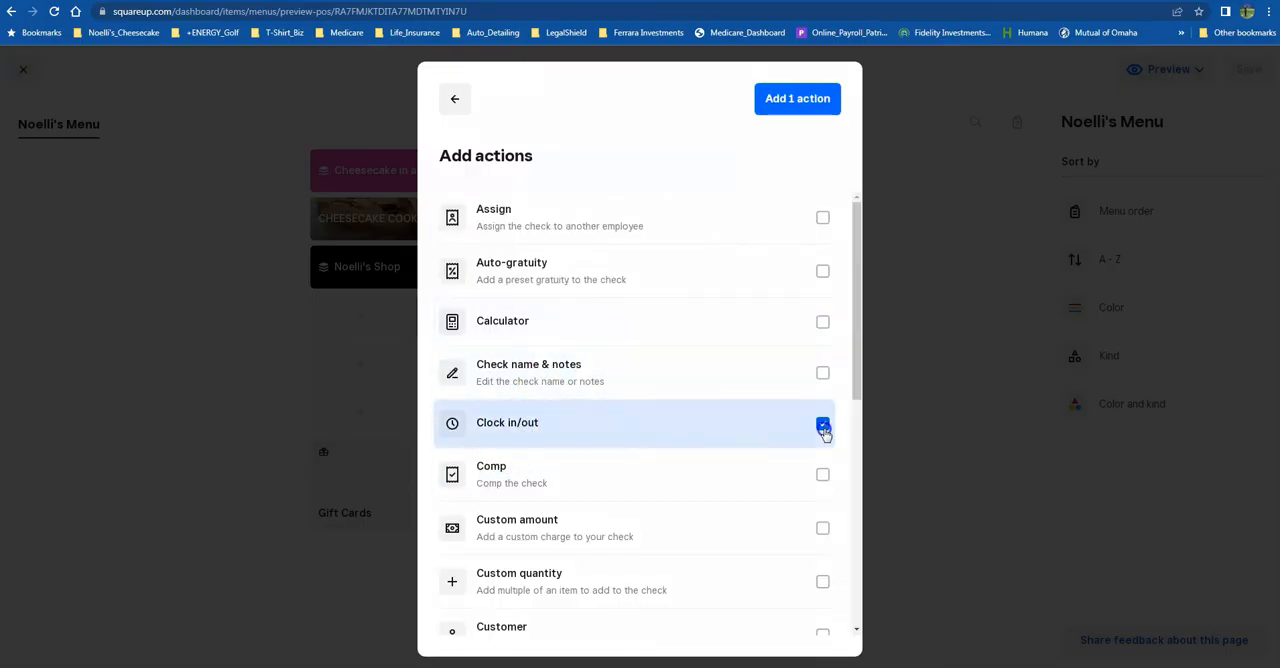
{"action": "left_click", "coordinate": [797, 98]}
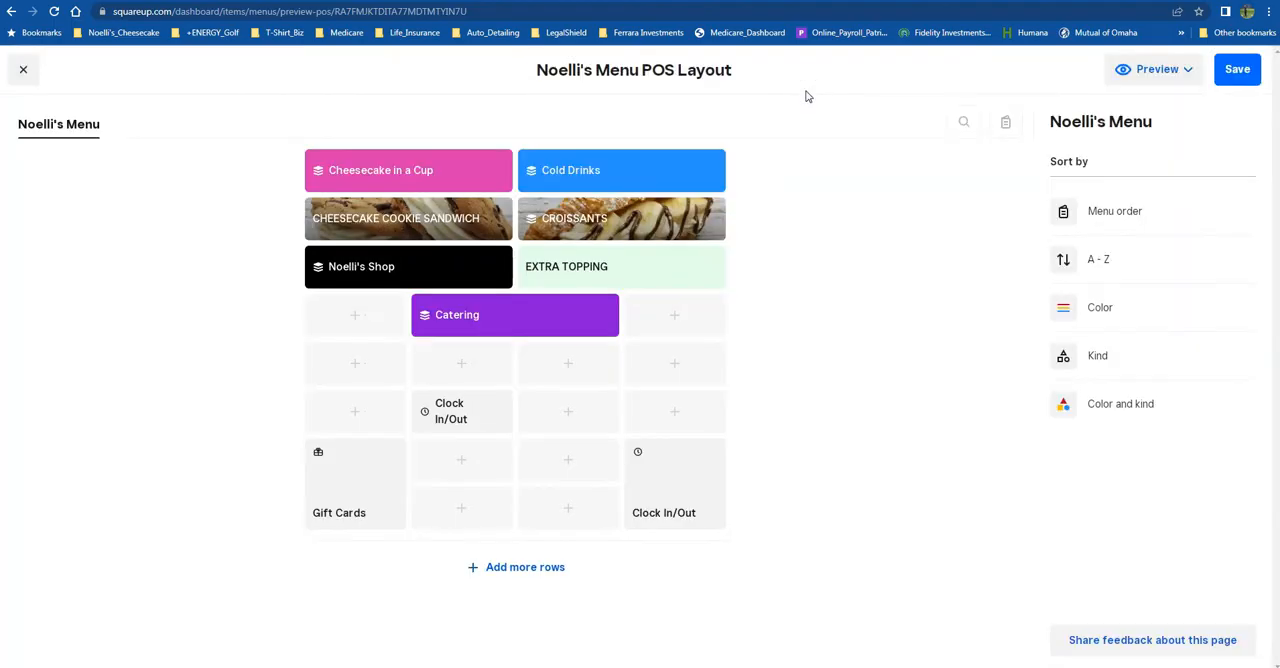
{"action": "left_click", "coordinate": [460, 411]}
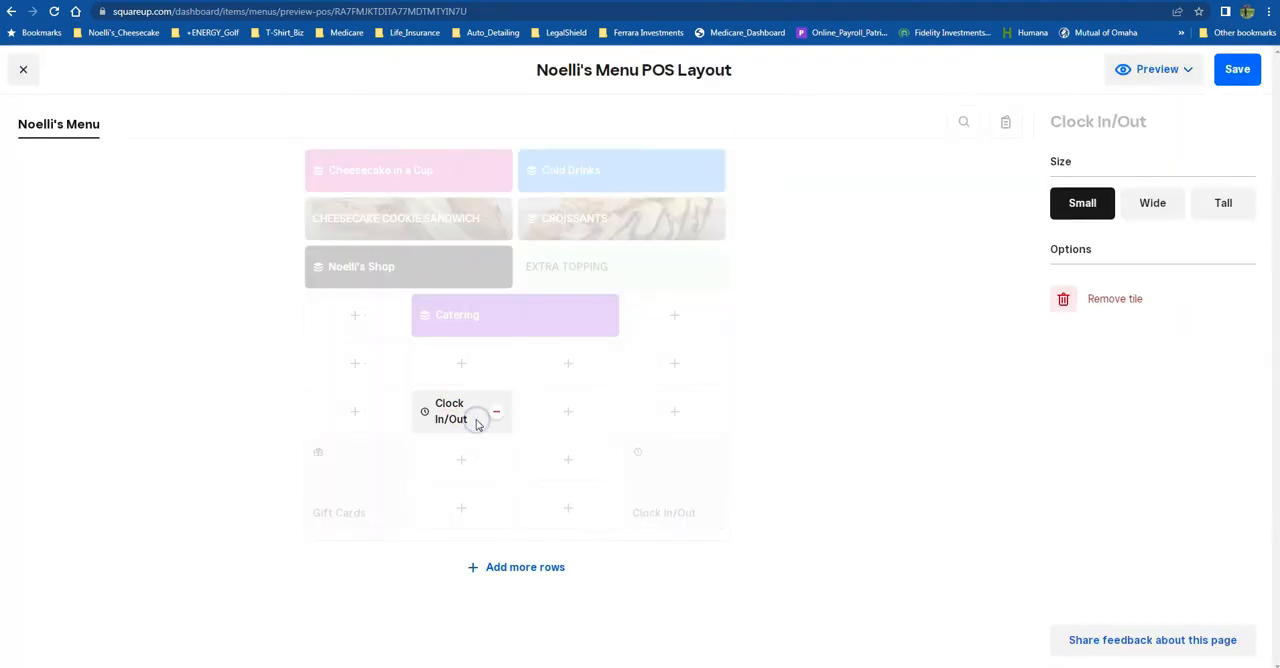
{"action": "left_click", "coordinate": [1222, 203]}
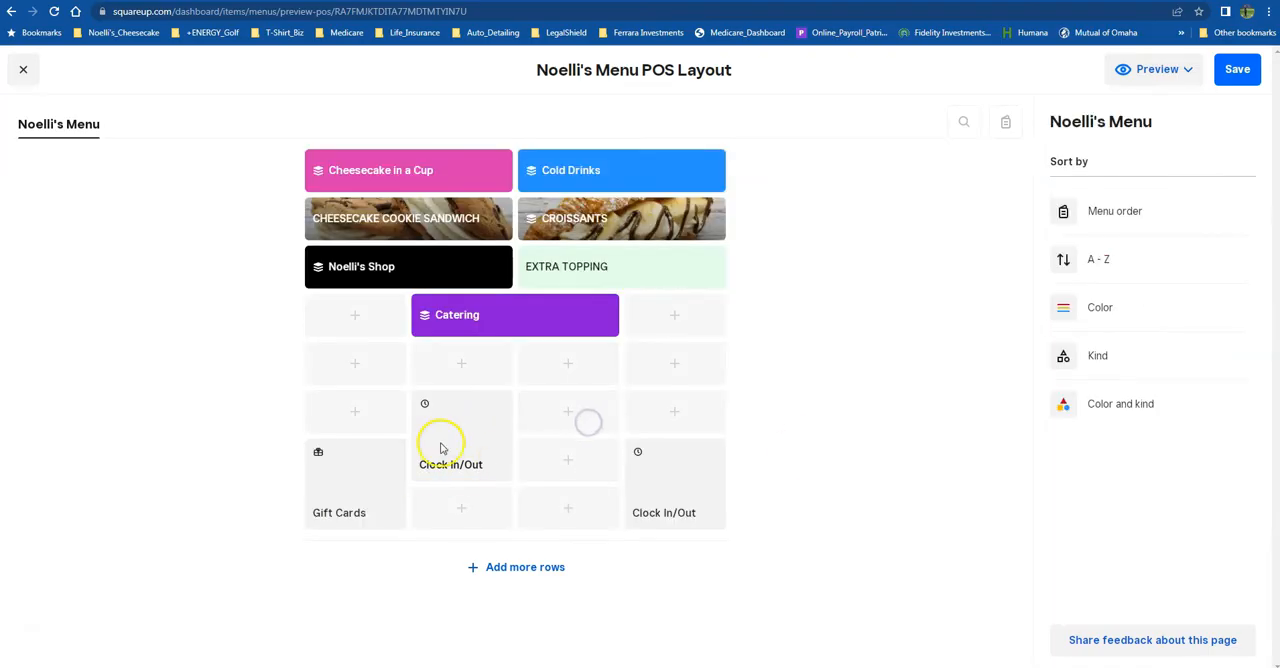
{"action": "left_click", "coordinate": [461, 435]}
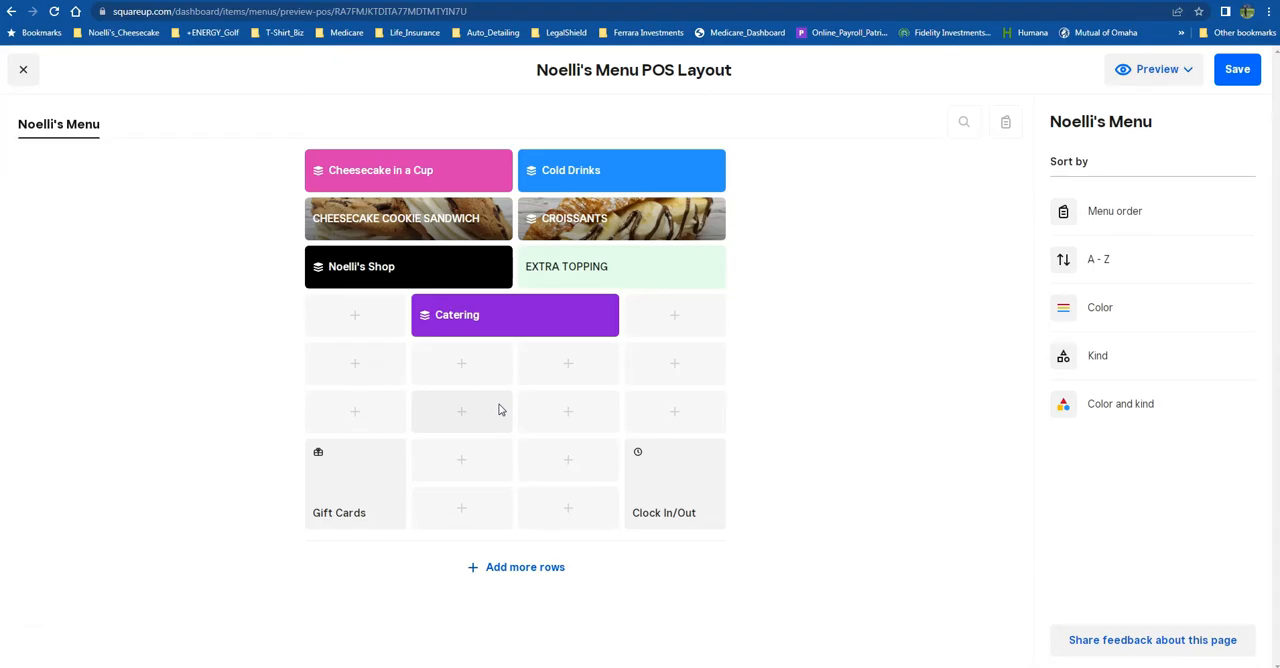
{"action": "mouse_move", "coordinate": [897, 338]}
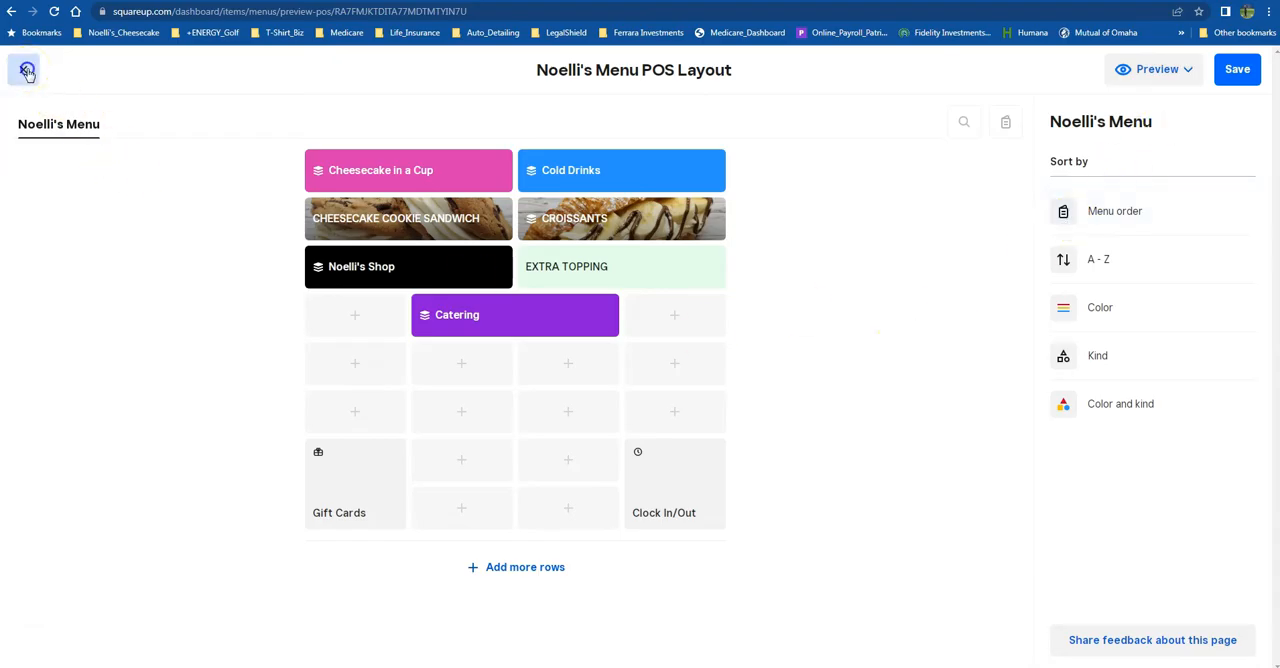
Close the layout editor and go to the Shifts scheduling page for week 4/22–4/28.
{"action": "left_click", "coordinate": [26, 69]}
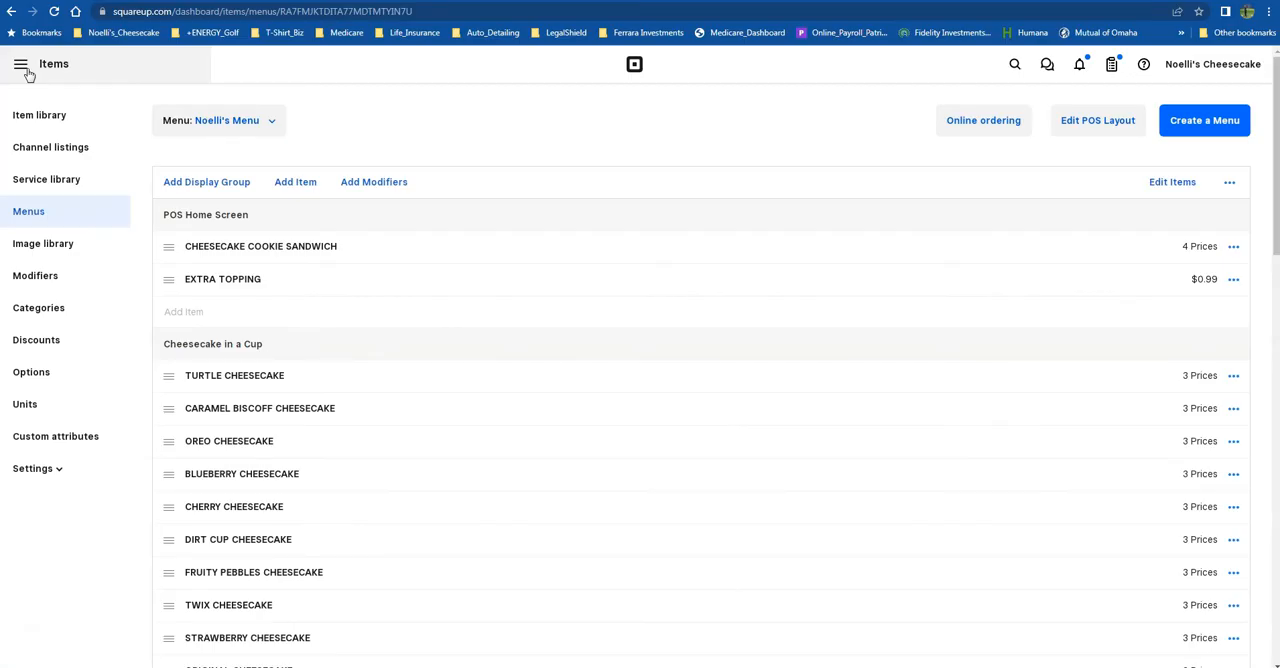
{"action": "left_click", "coordinate": [21, 64]}
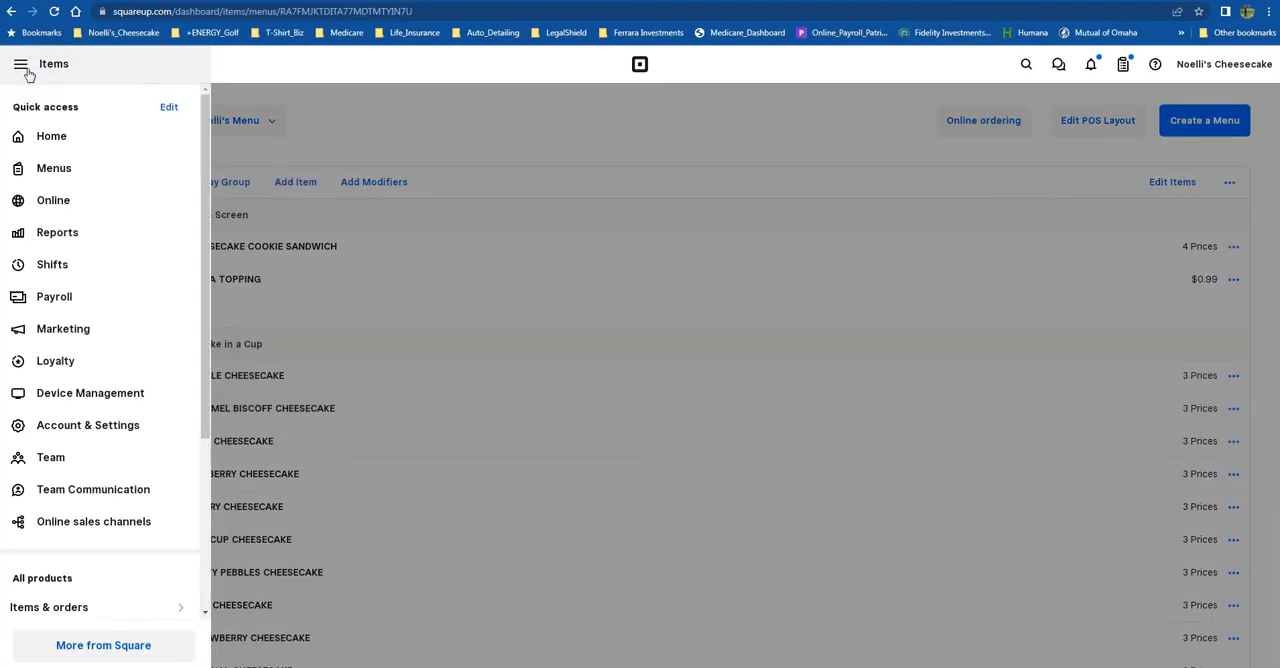
{"action": "mouse_move", "coordinate": [62, 328]}
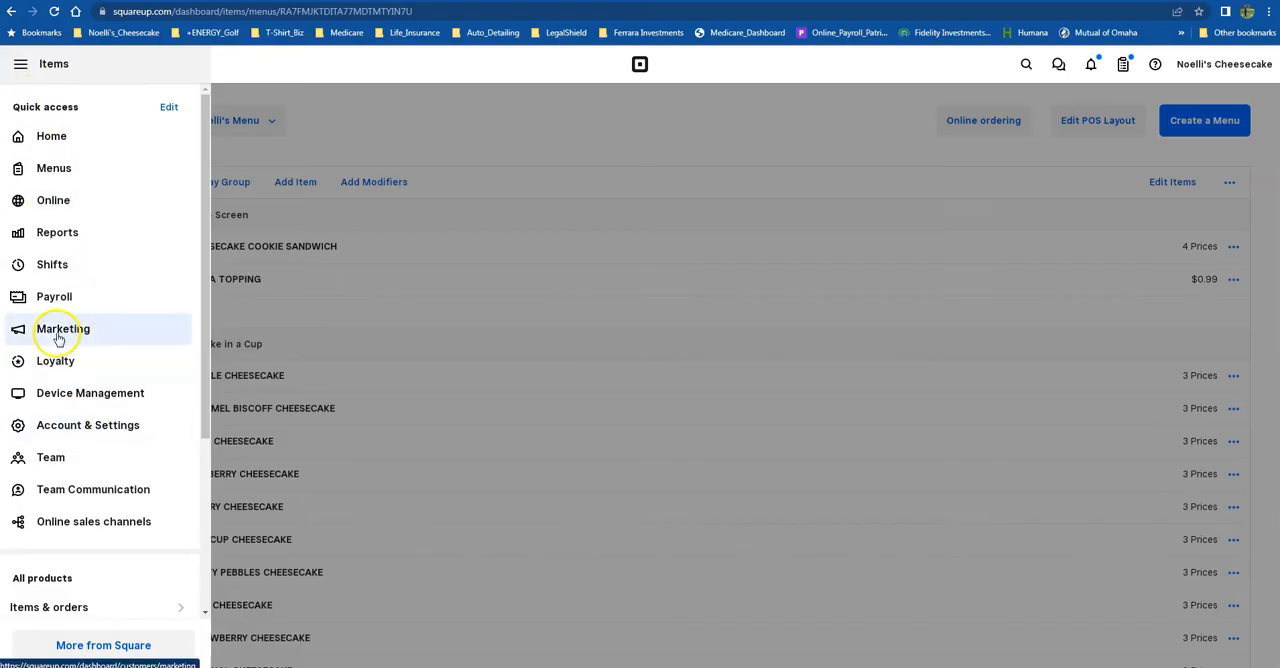
{"action": "mouse_move", "coordinate": [52, 264]}
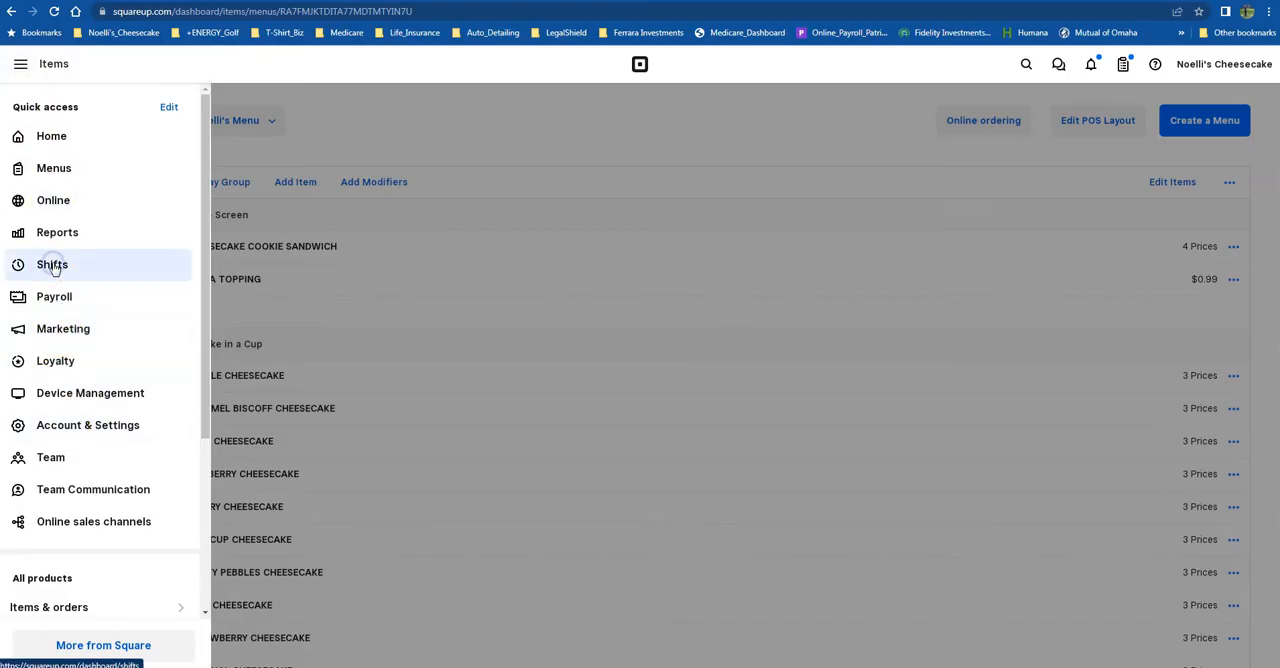
{"action": "left_click", "coordinate": [52, 264]}
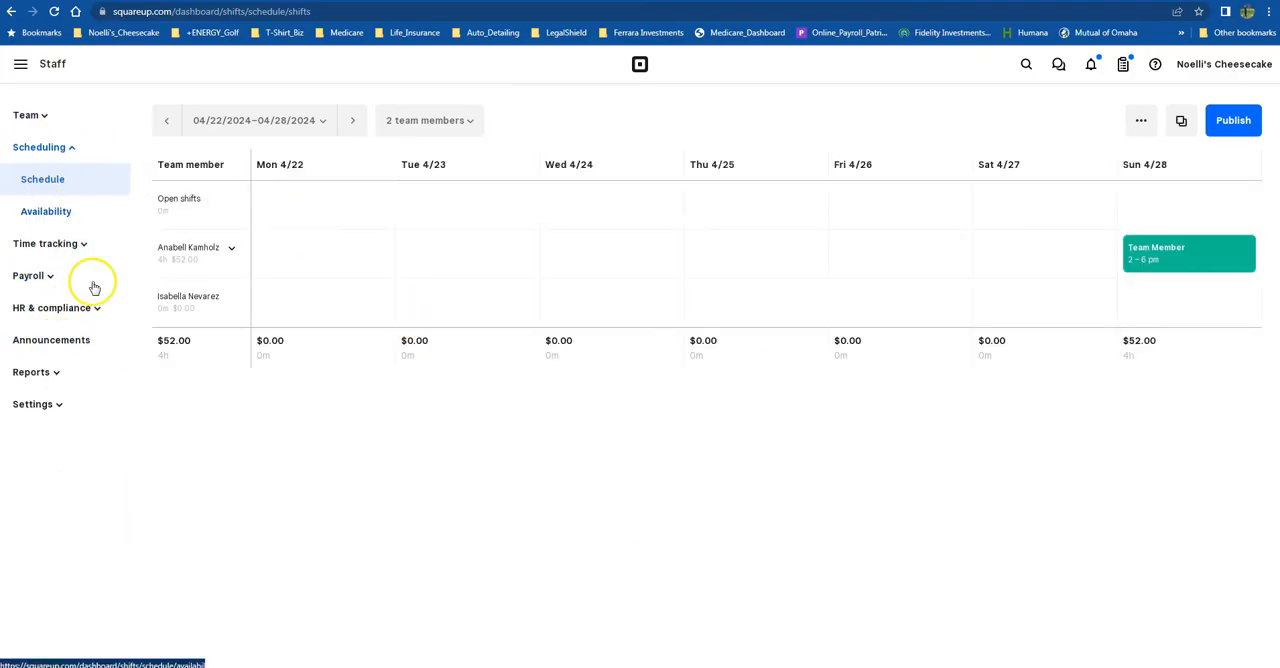
Open Settings > Clock in/out and toggle Team app clock-in on, then back off.
{"action": "left_click", "coordinate": [32, 404]}
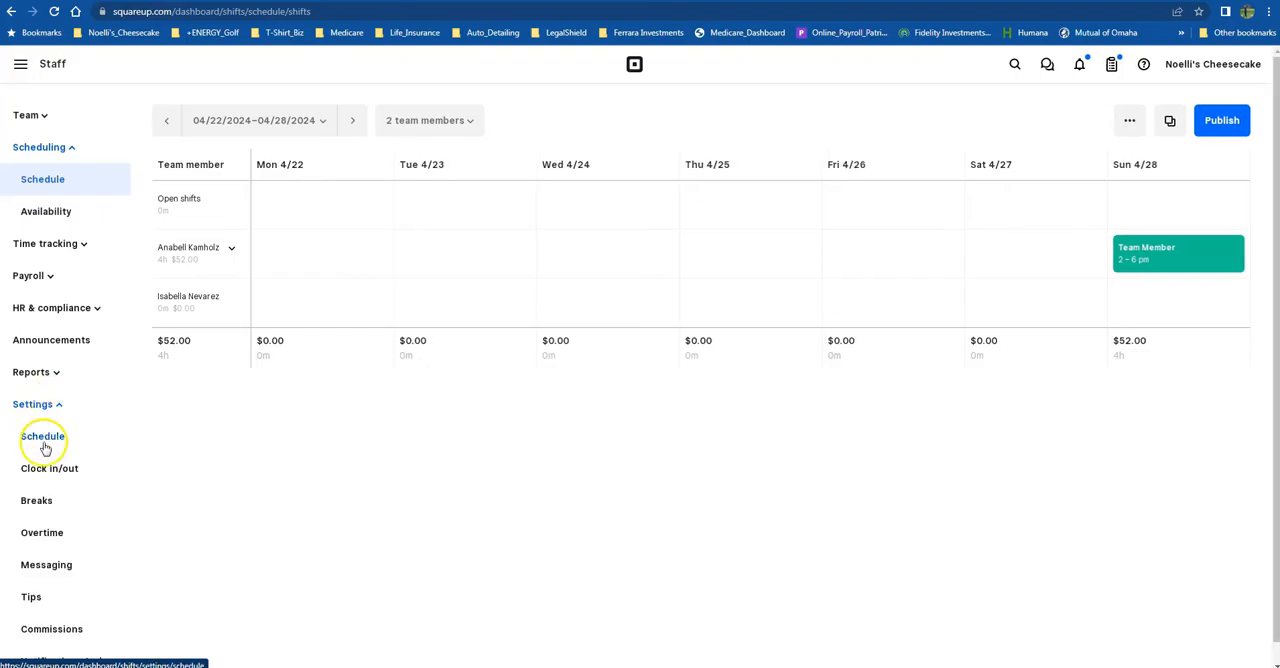
{"action": "left_click", "coordinate": [49, 468]}
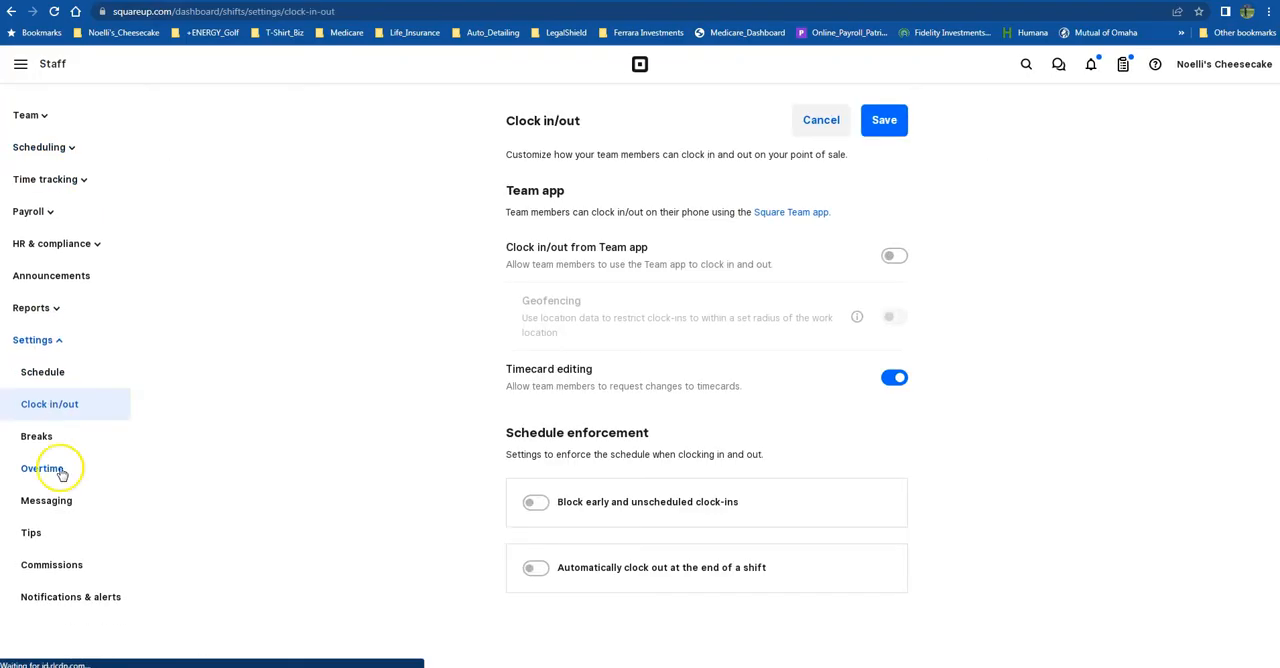
{"action": "left_click", "coordinate": [893, 255]}
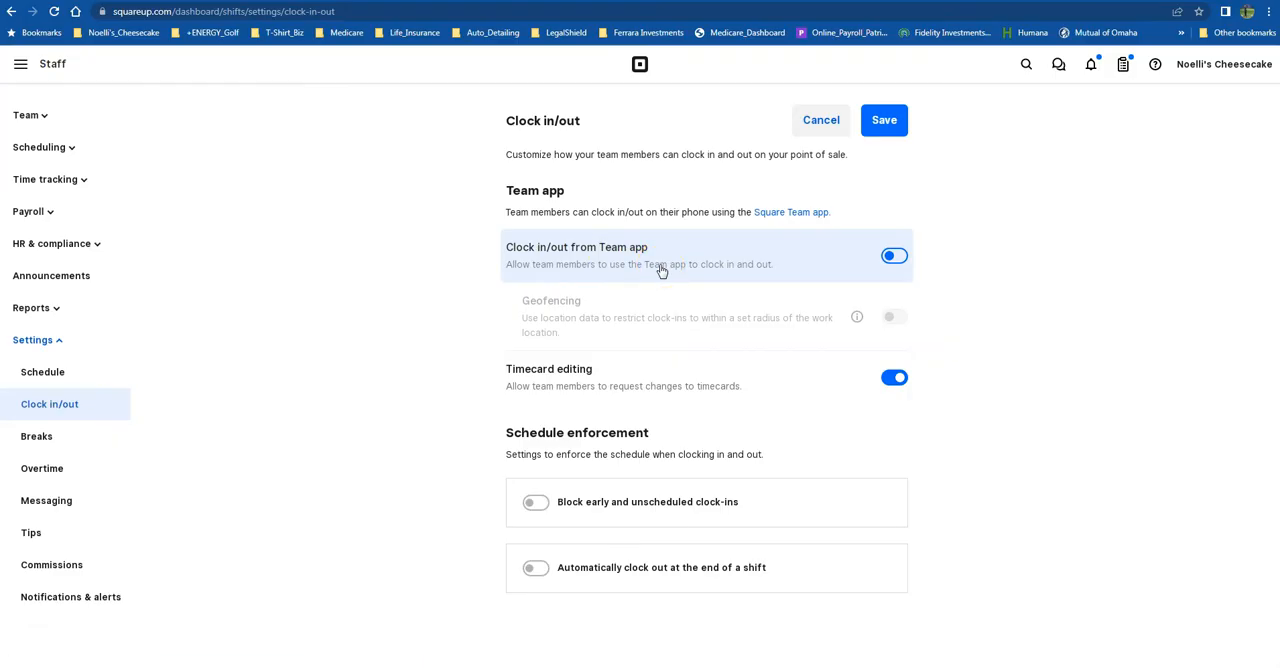
{"action": "mouse_move", "coordinate": [850, 256]}
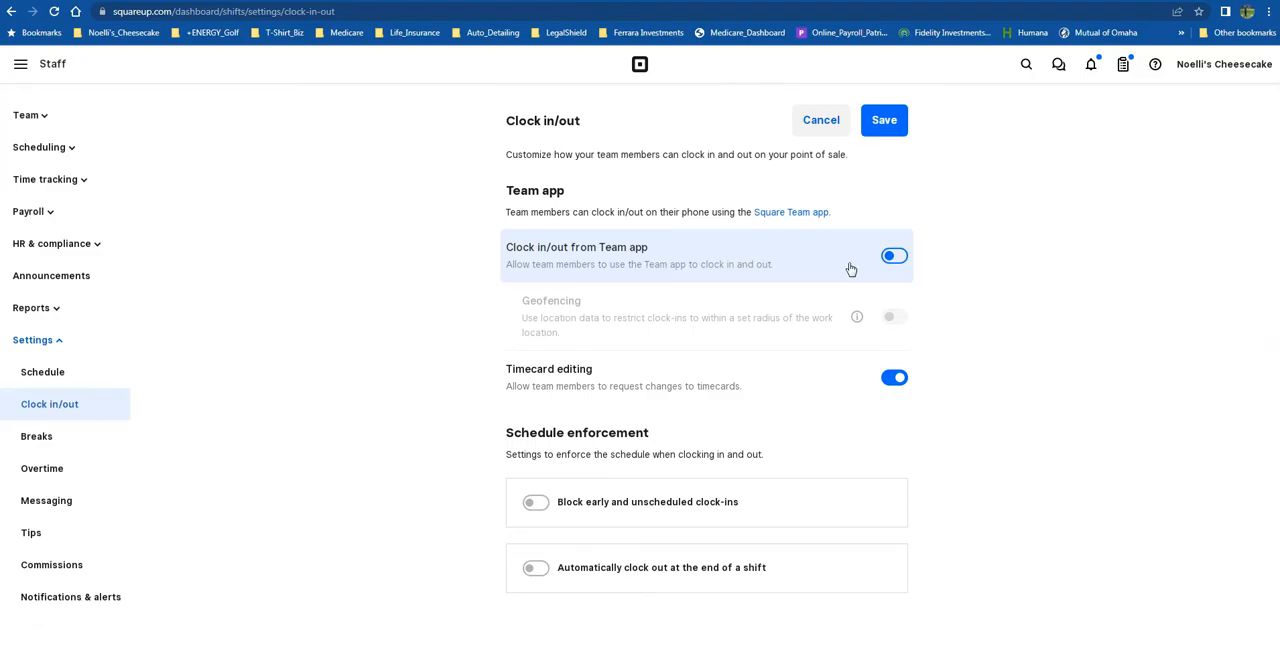
{"action": "left_click", "coordinate": [893, 255]}
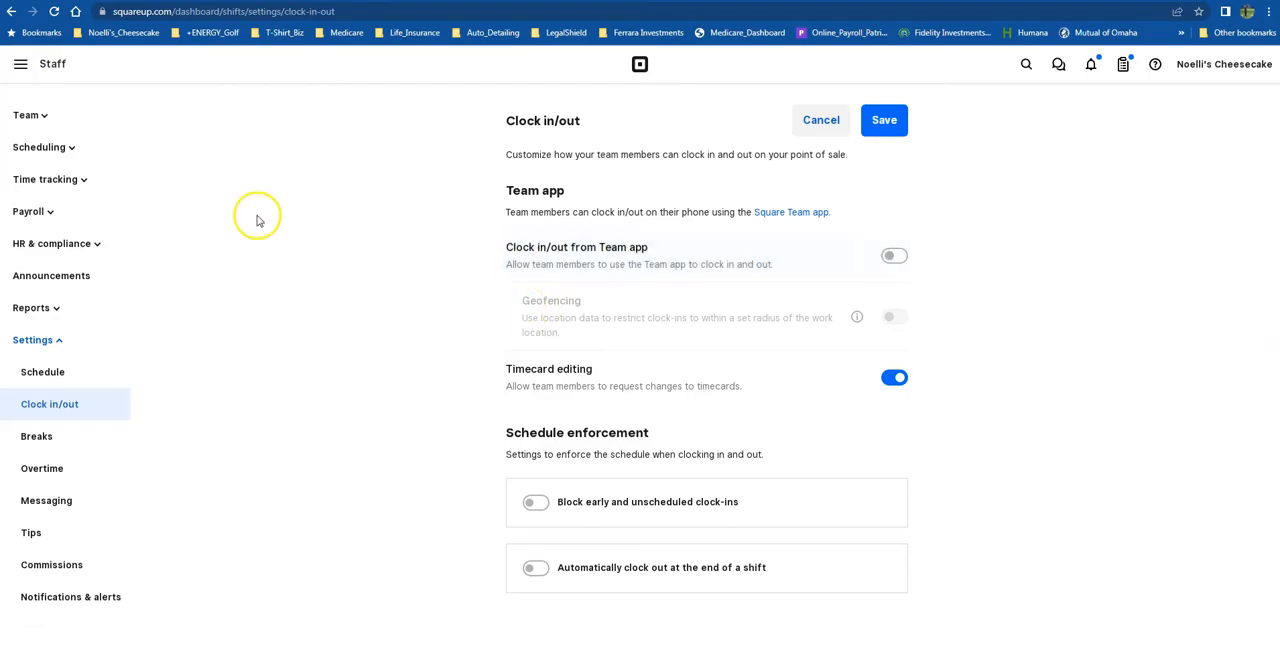
{"action": "mouse_move", "coordinate": [49, 404]}
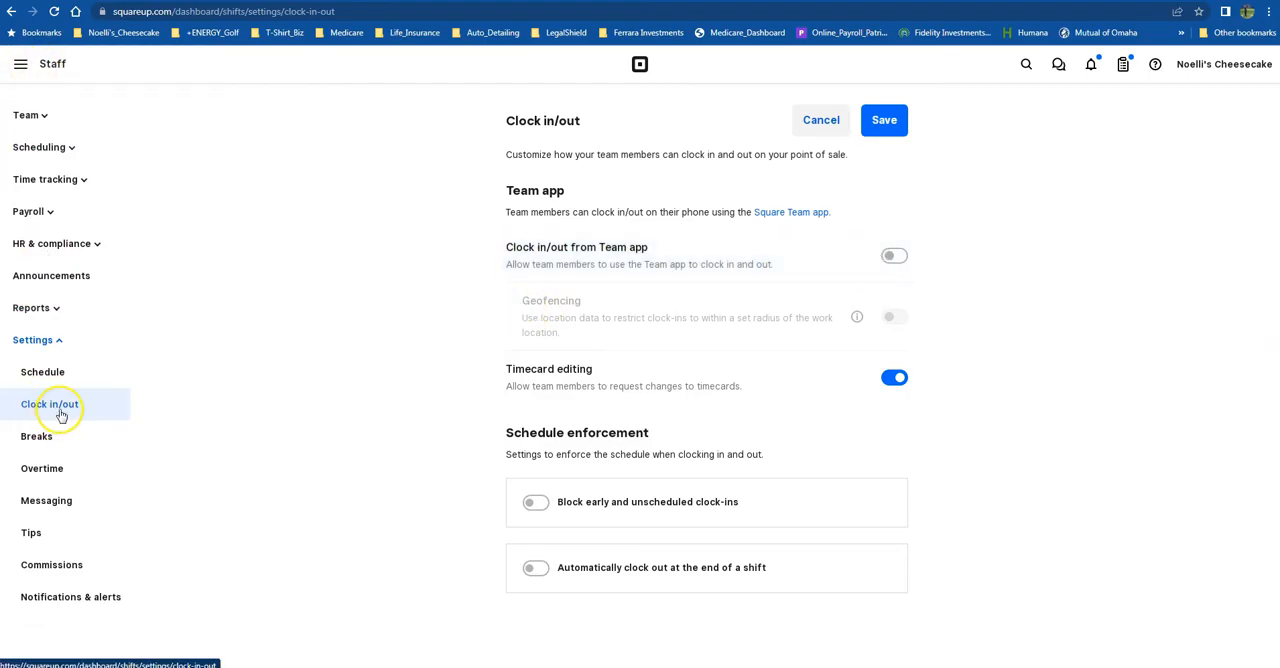
{"action": "mouse_move", "coordinate": [518, 348]}
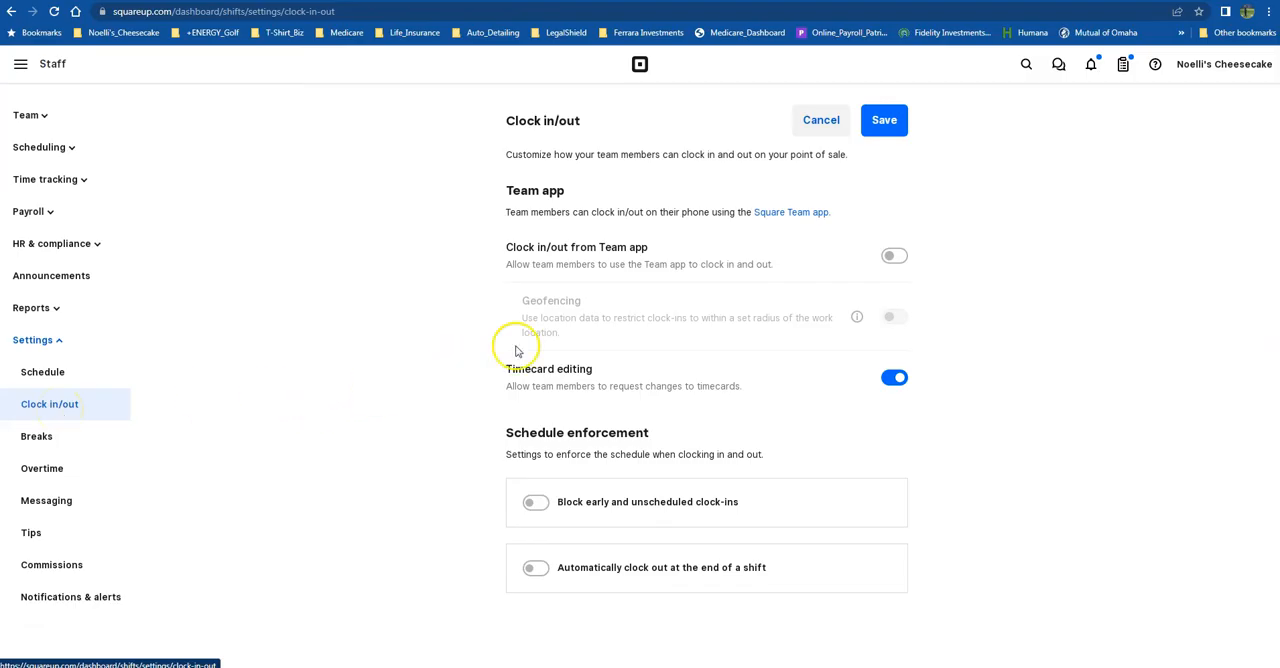
{"action": "mouse_move", "coordinate": [550, 336]}
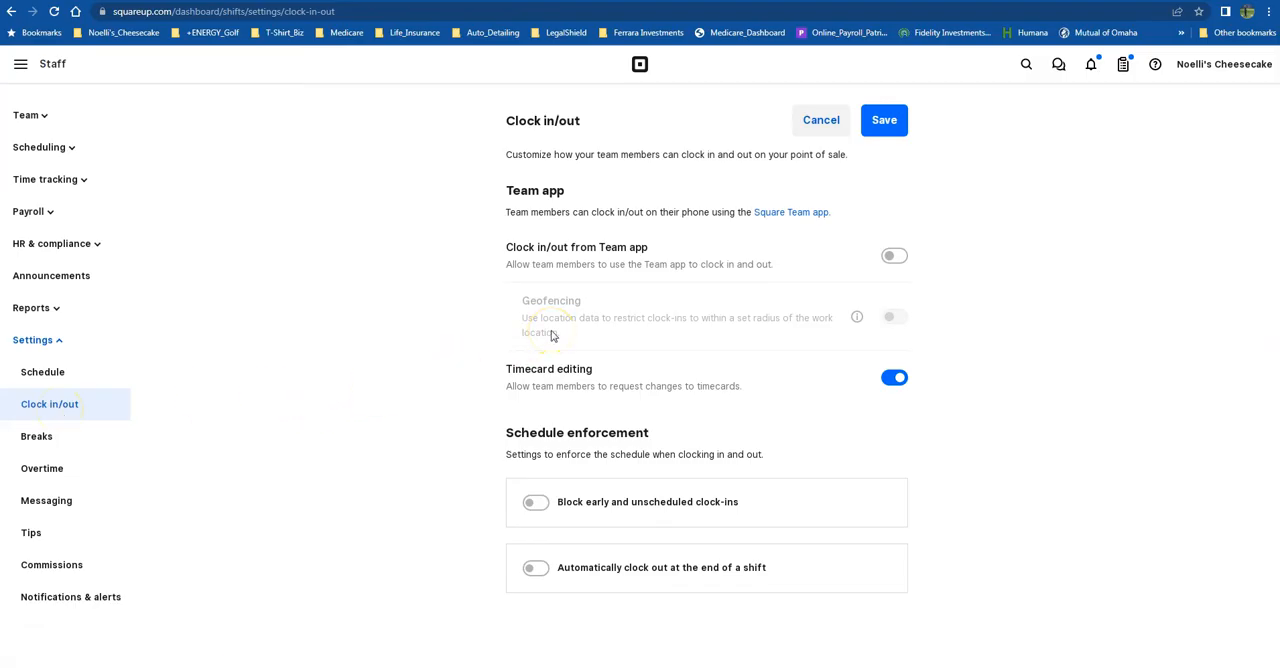
Edit Noelli's point of sale device from Device Management.
{"action": "left_click", "coordinate": [20, 63]}
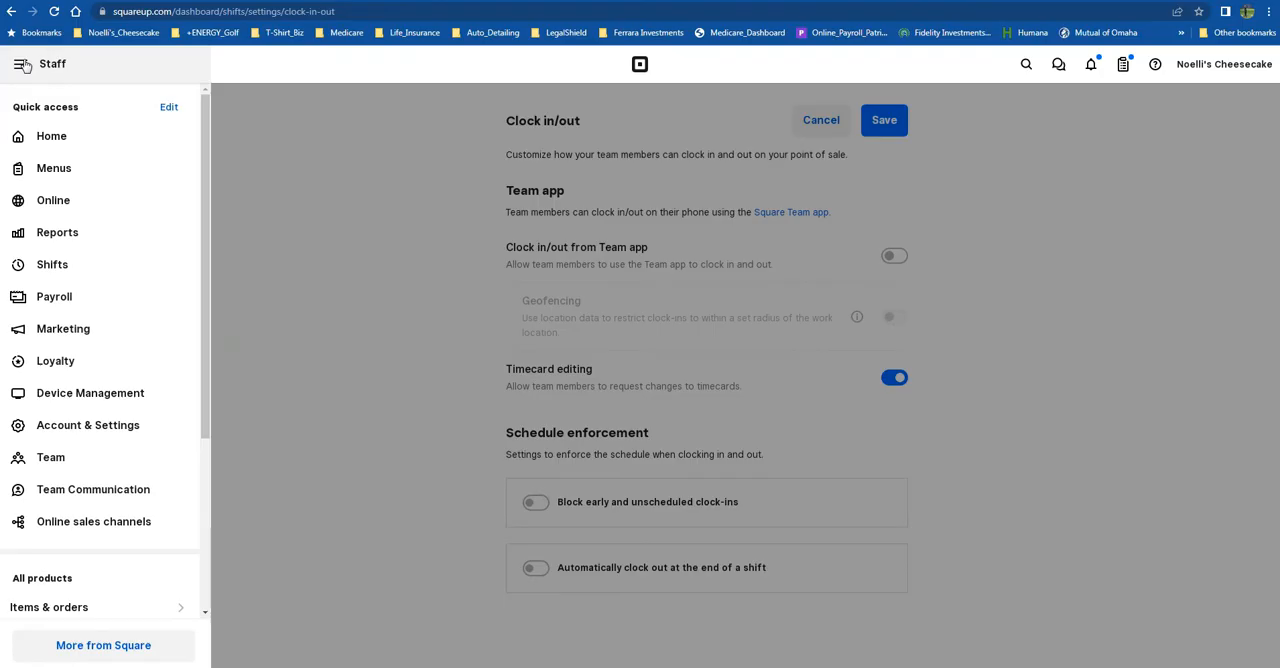
{"action": "mouse_move", "coordinate": [90, 392]}
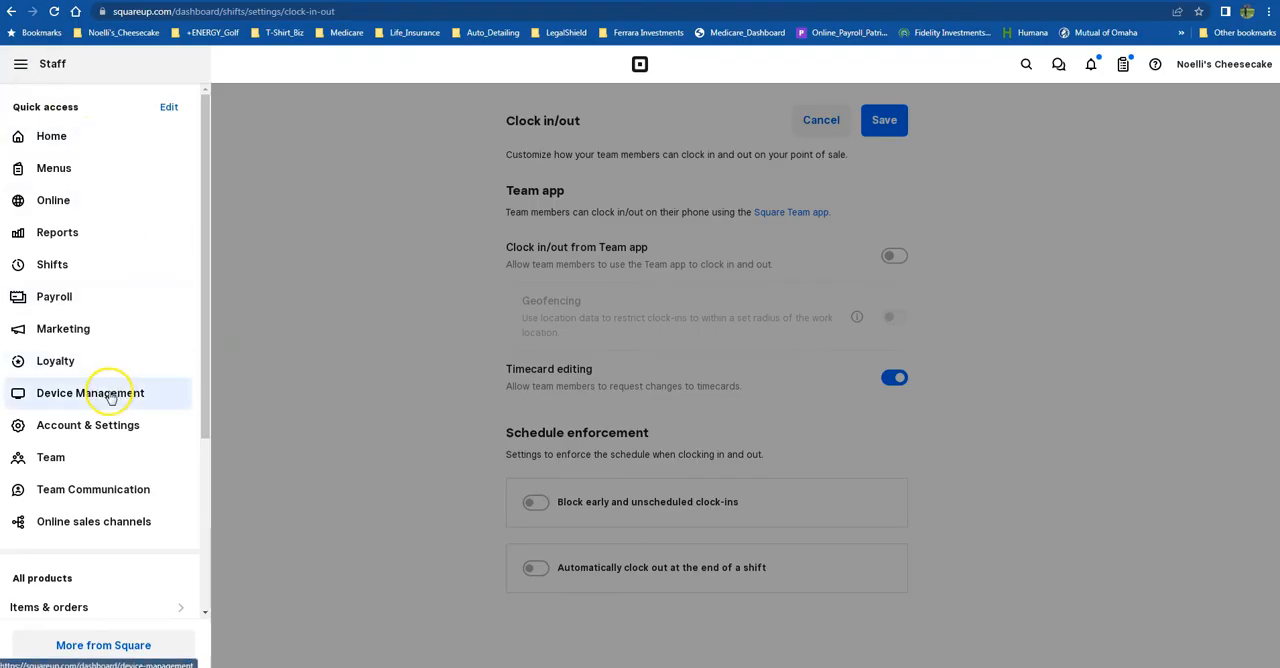
{"action": "left_click", "coordinate": [90, 392]}
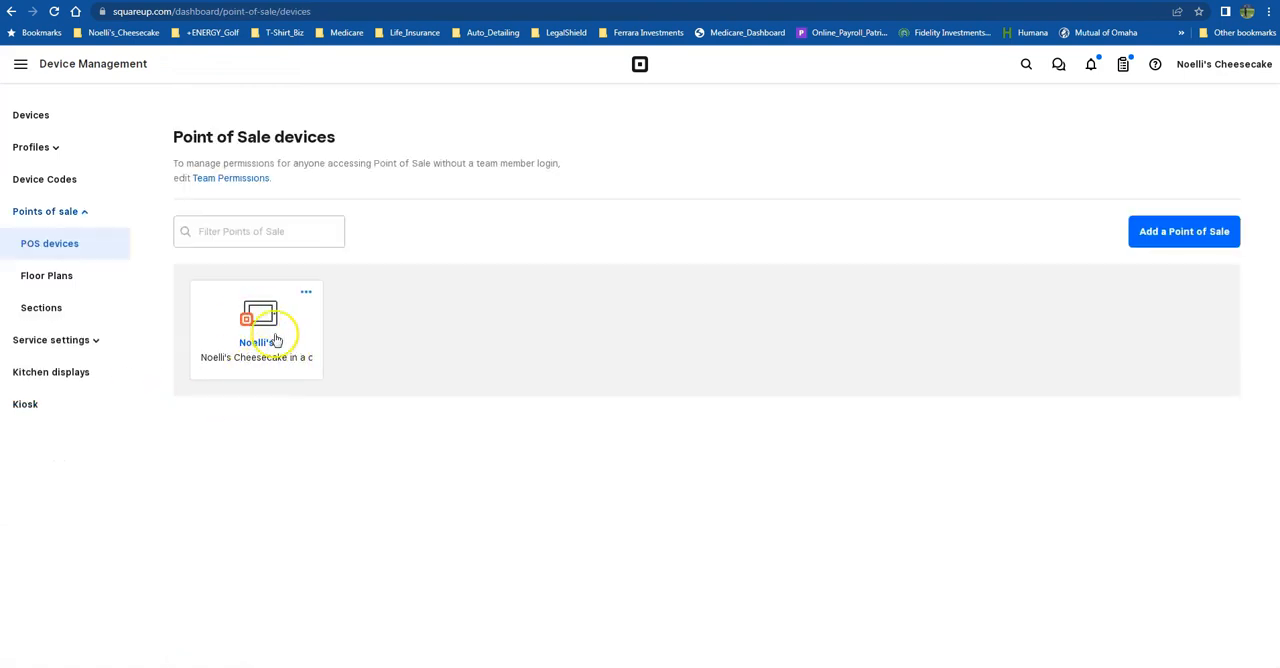
{"action": "left_click", "coordinate": [306, 291]}
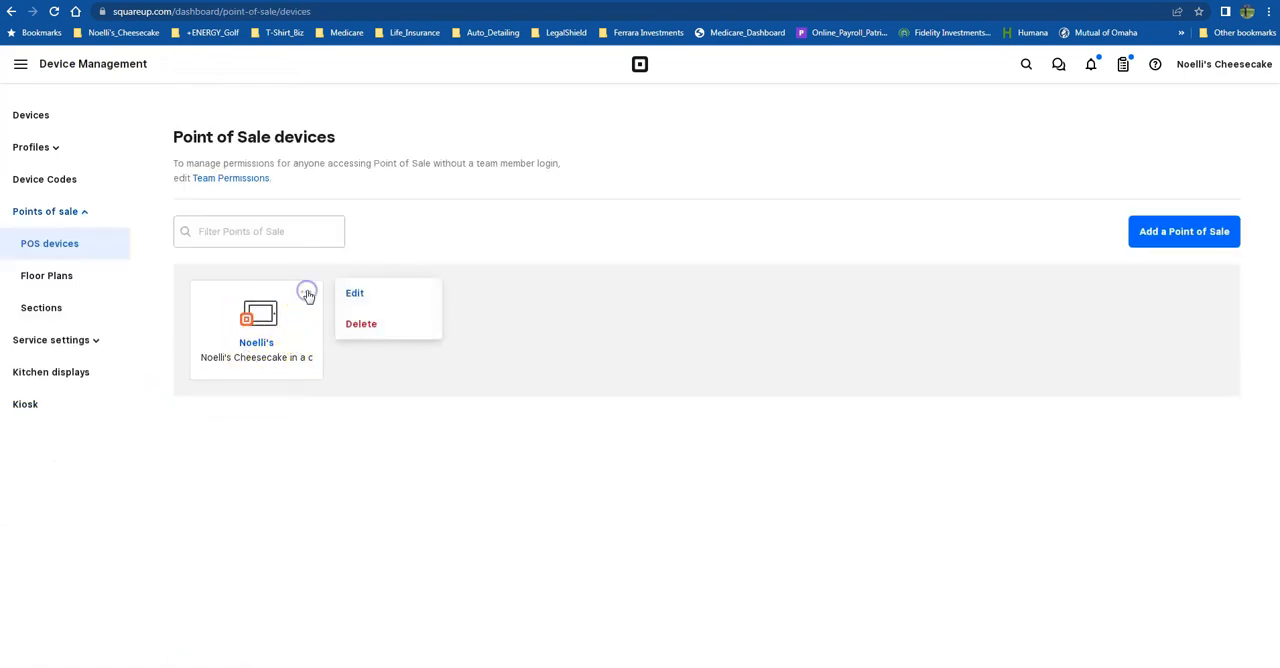
{"action": "left_click", "coordinate": [354, 292]}
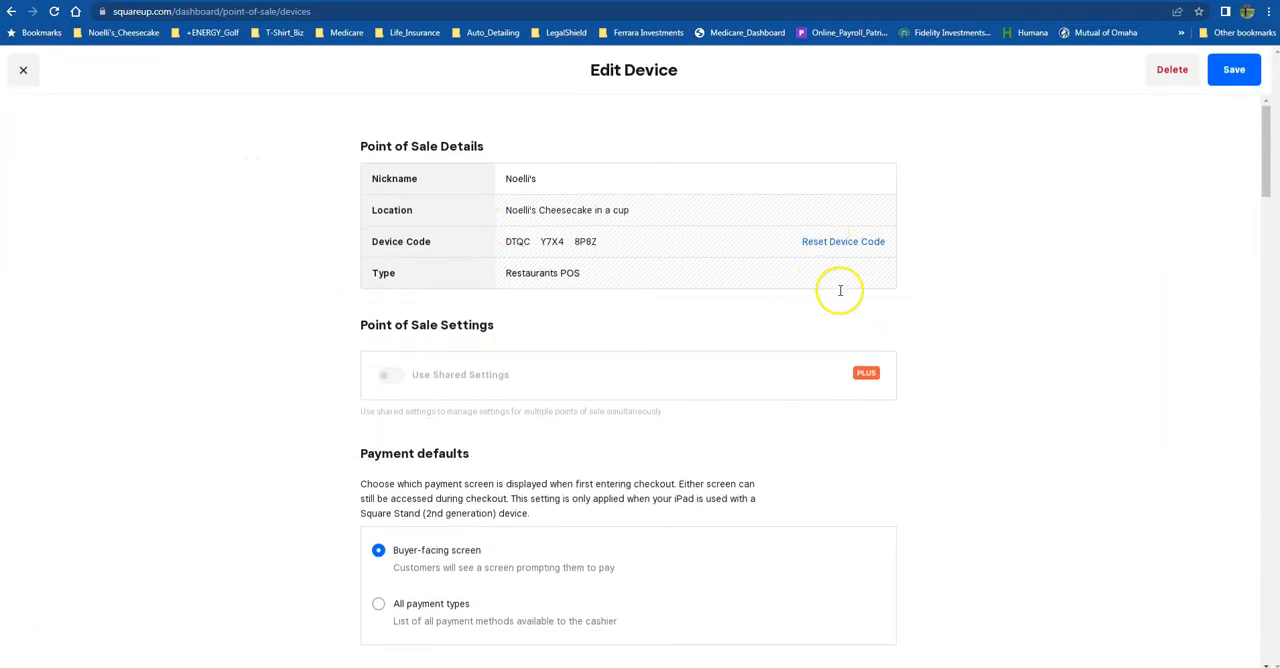
{"action": "scroll", "scroll_direction": "down", "scroll_amount": 3}
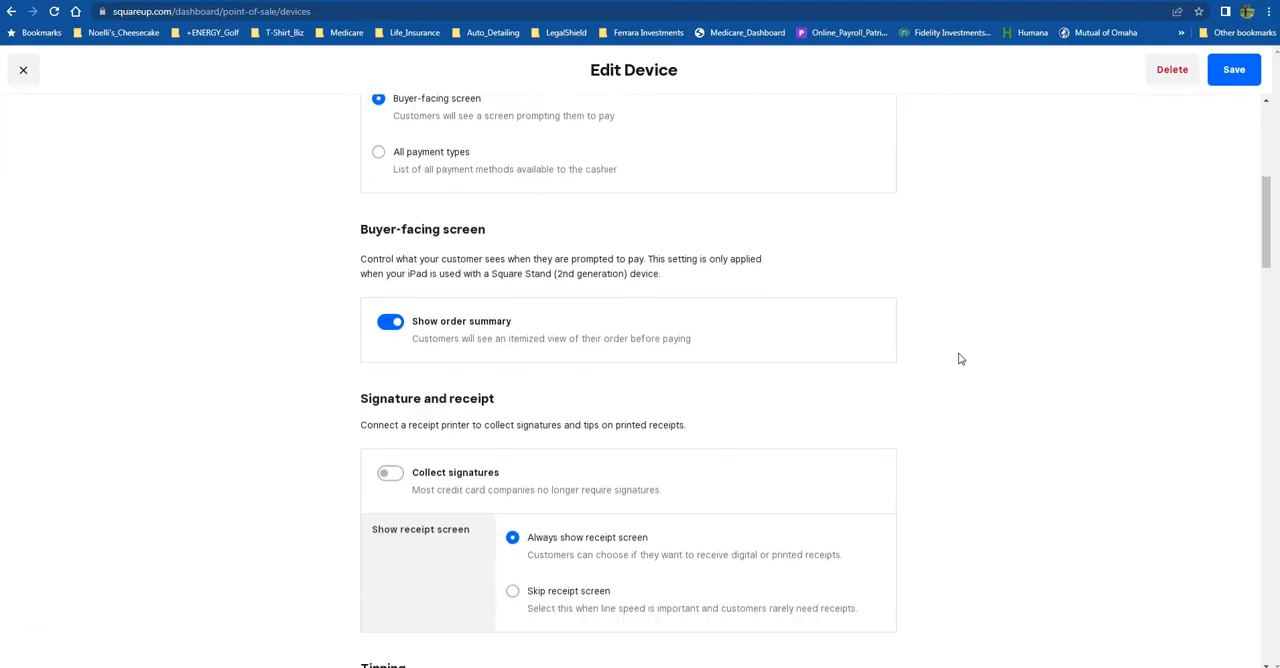
{"action": "scroll", "scroll_direction": "down", "scroll_amount": 3}
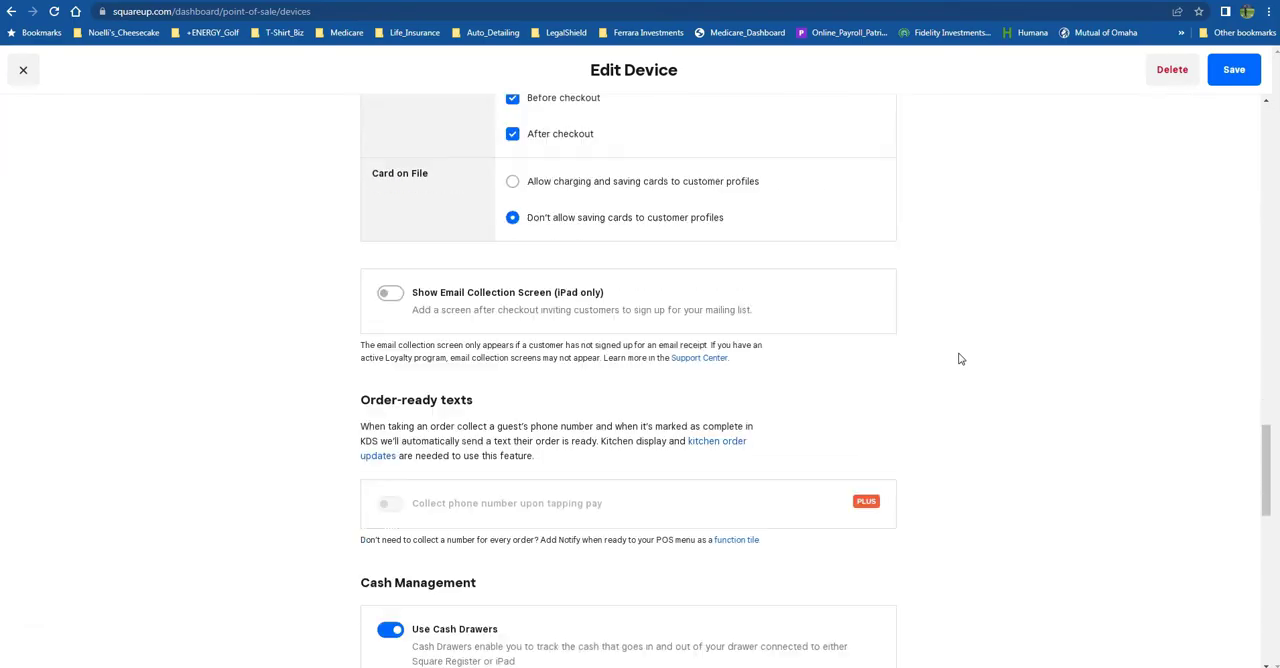
{"action": "scroll", "scroll_direction": "down", "scroll_amount": 3}
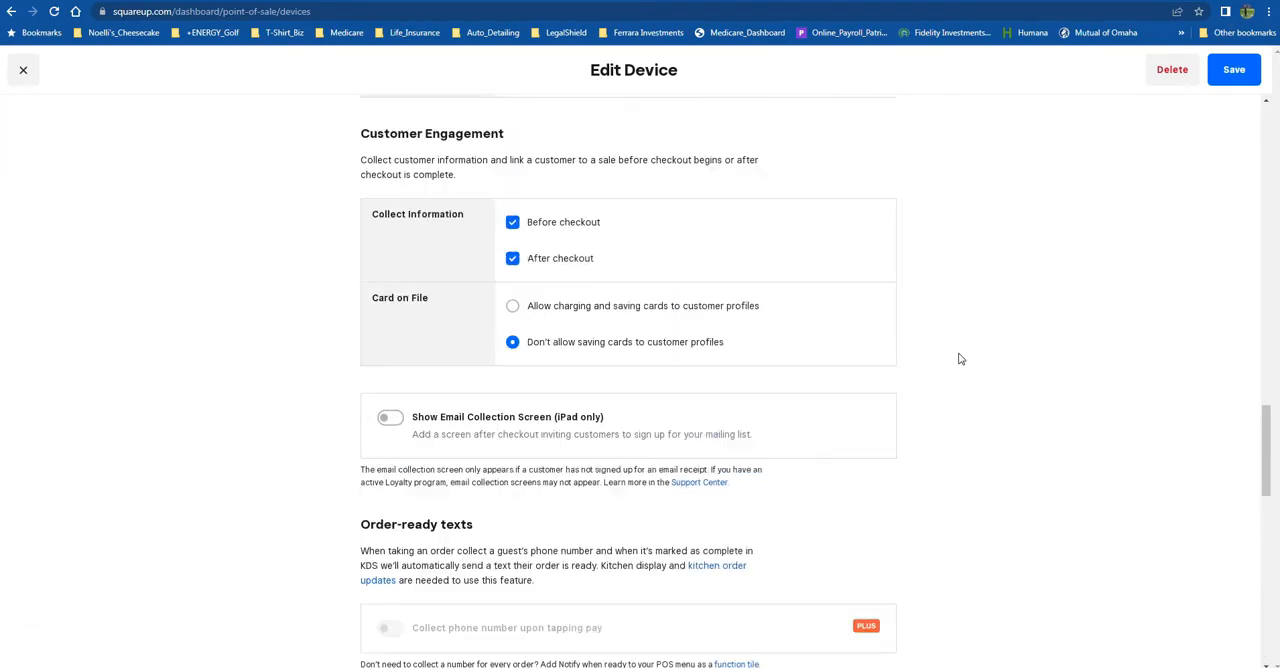
{"action": "scroll", "scroll_direction": "up", "scroll_amount": 3}
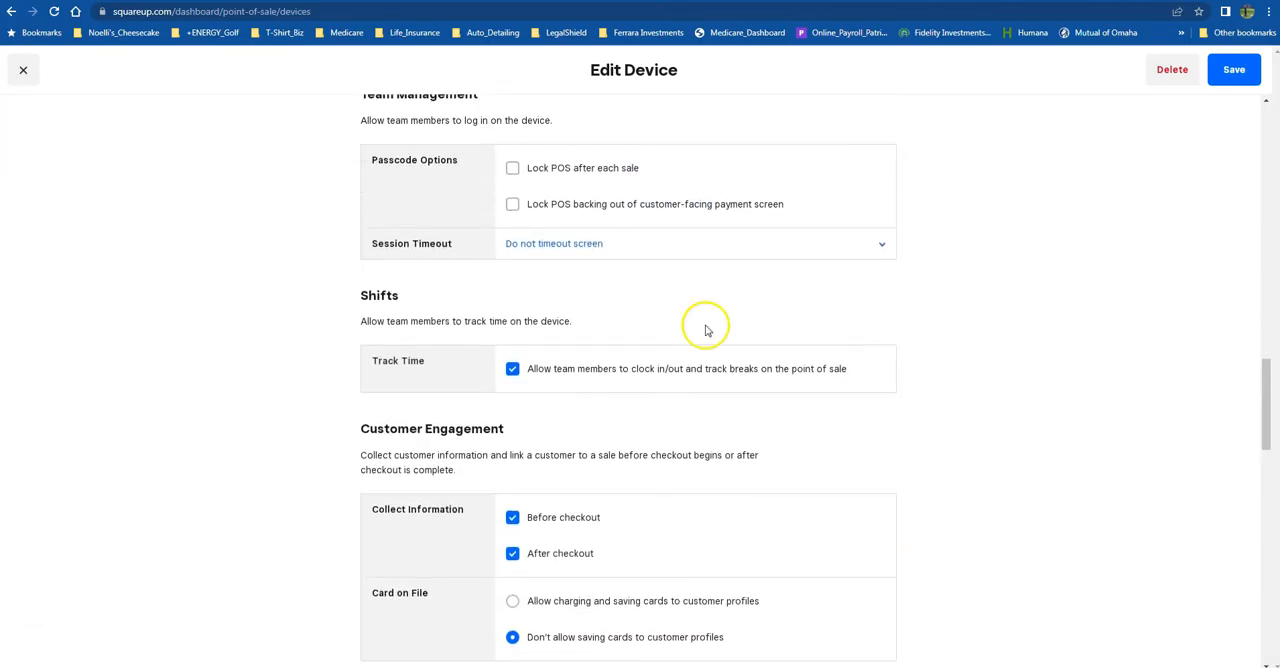
{"action": "mouse_move", "coordinate": [405, 334]}
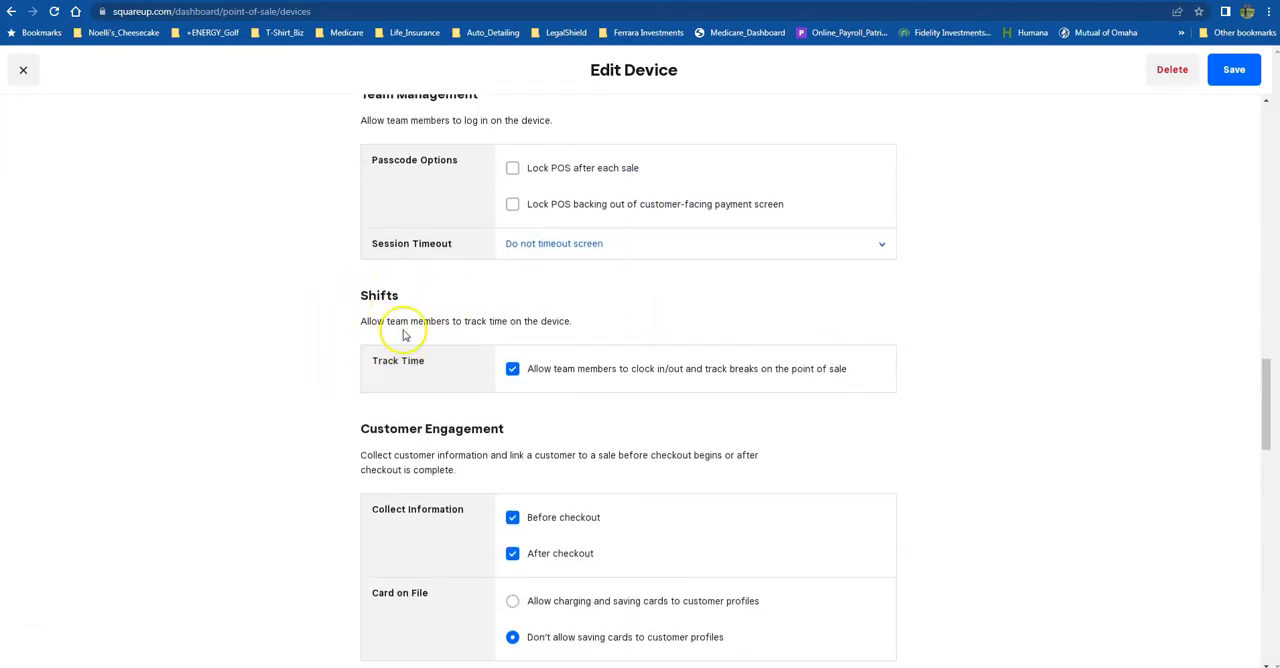
{"action": "mouse_move", "coordinate": [448, 332]}
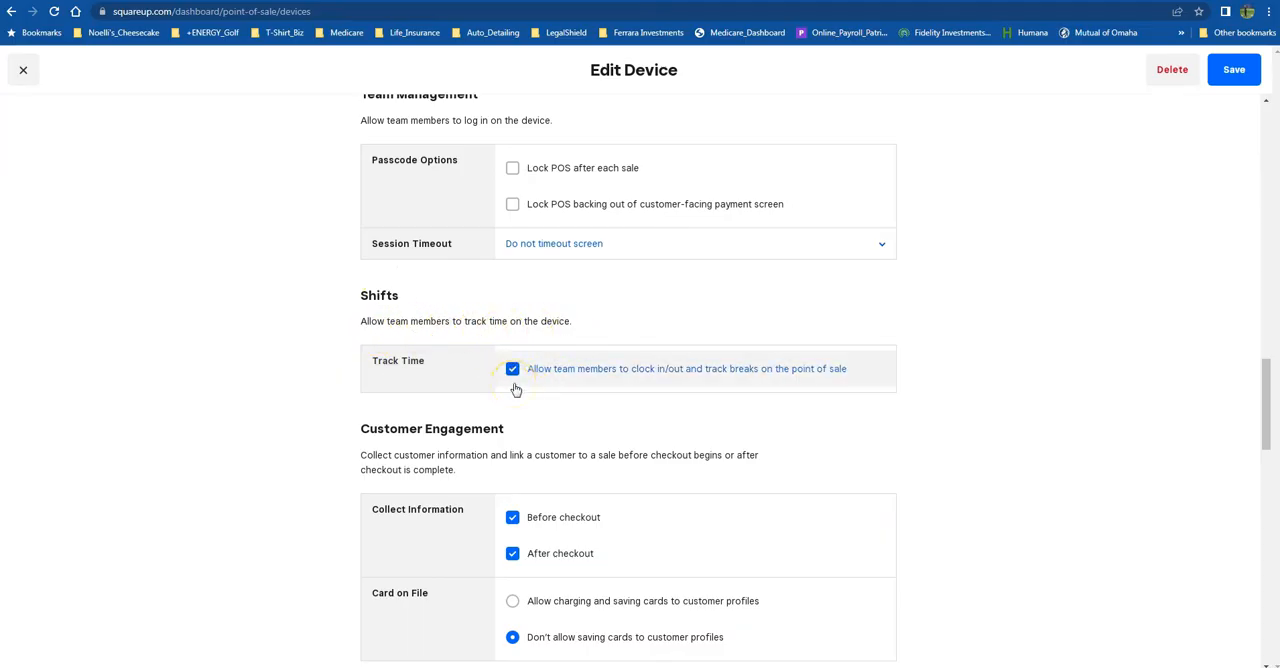
{"action": "mouse_move", "coordinate": [734, 384]}
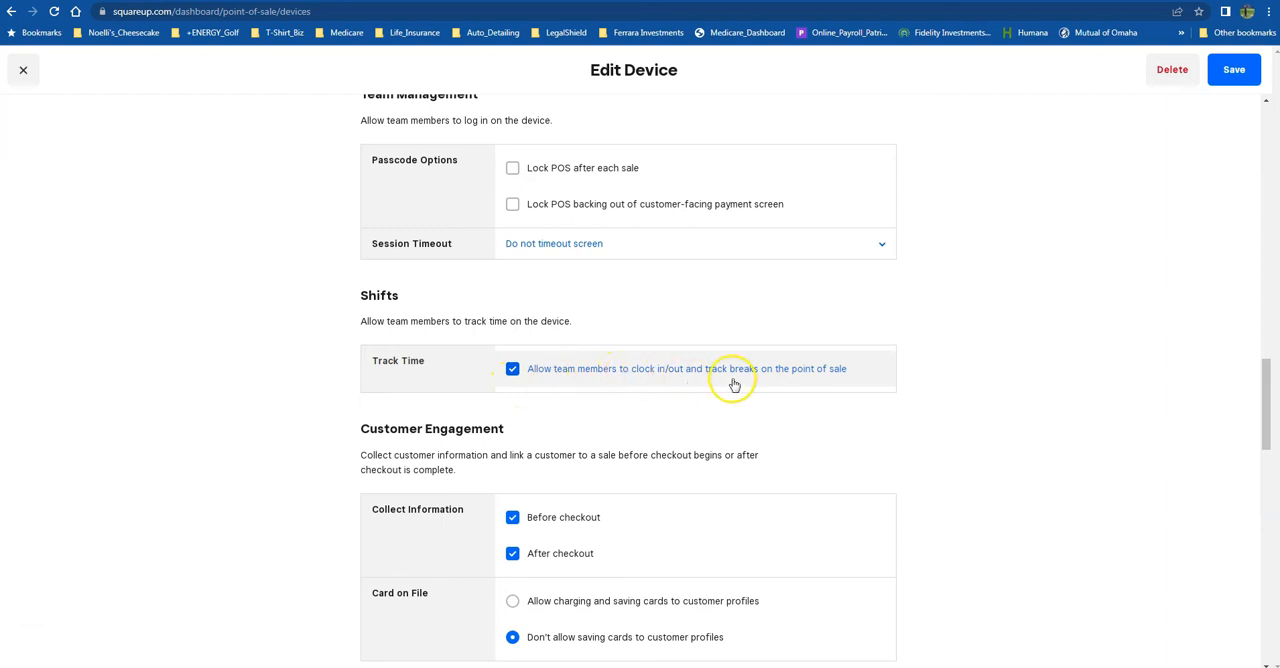
{"action": "mouse_move", "coordinate": [785, 388]}
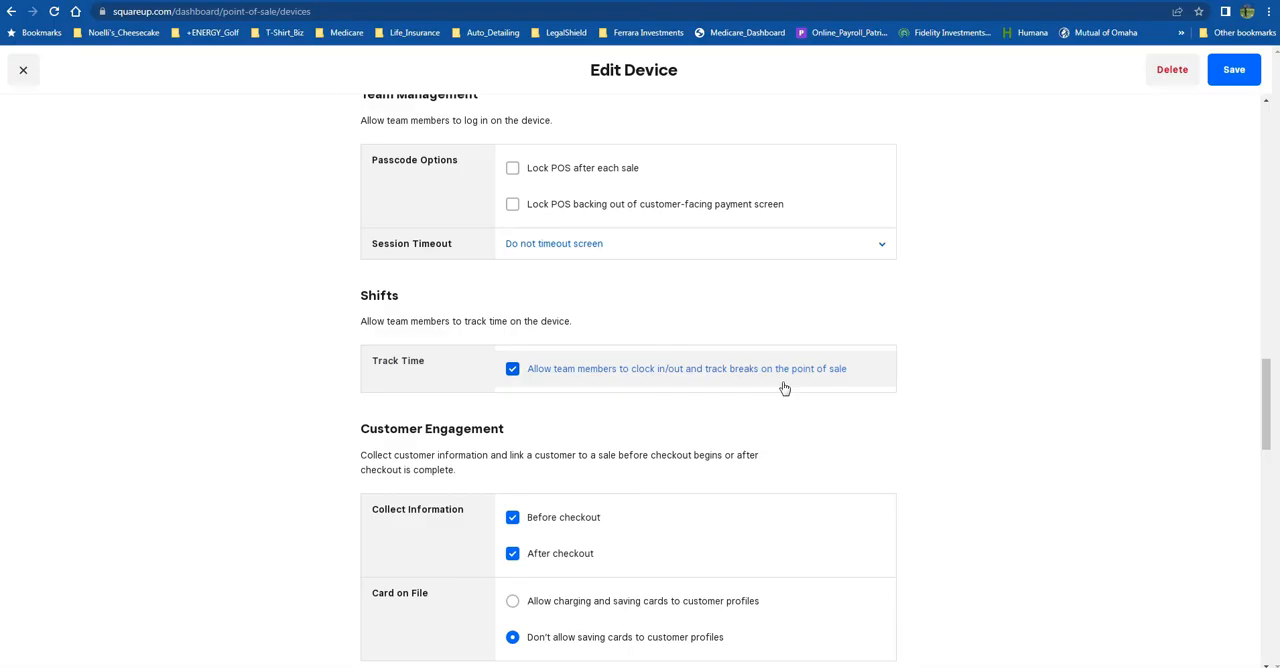
{"action": "mouse_move", "coordinate": [795, 167]}
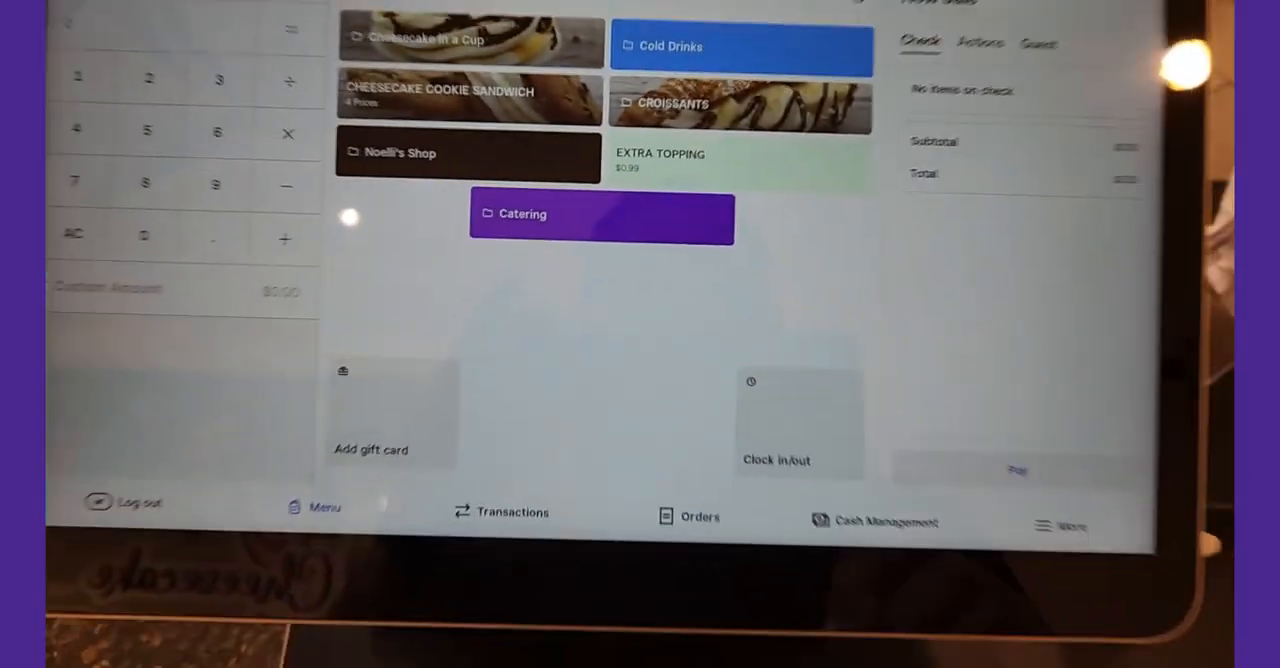
Tap the Clock in/out tile on the POS register home screen.
{"action": "left_click", "coordinate": [776, 420]}
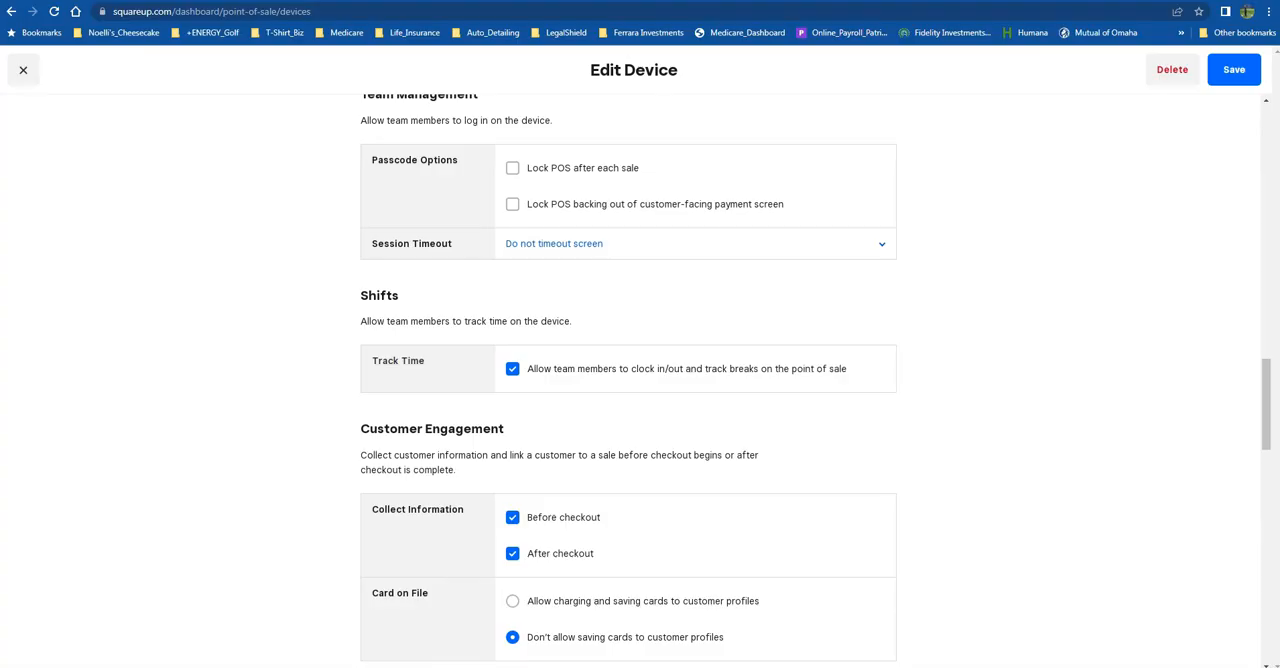
{"action": "mouse_move", "coordinate": [300, 53]}
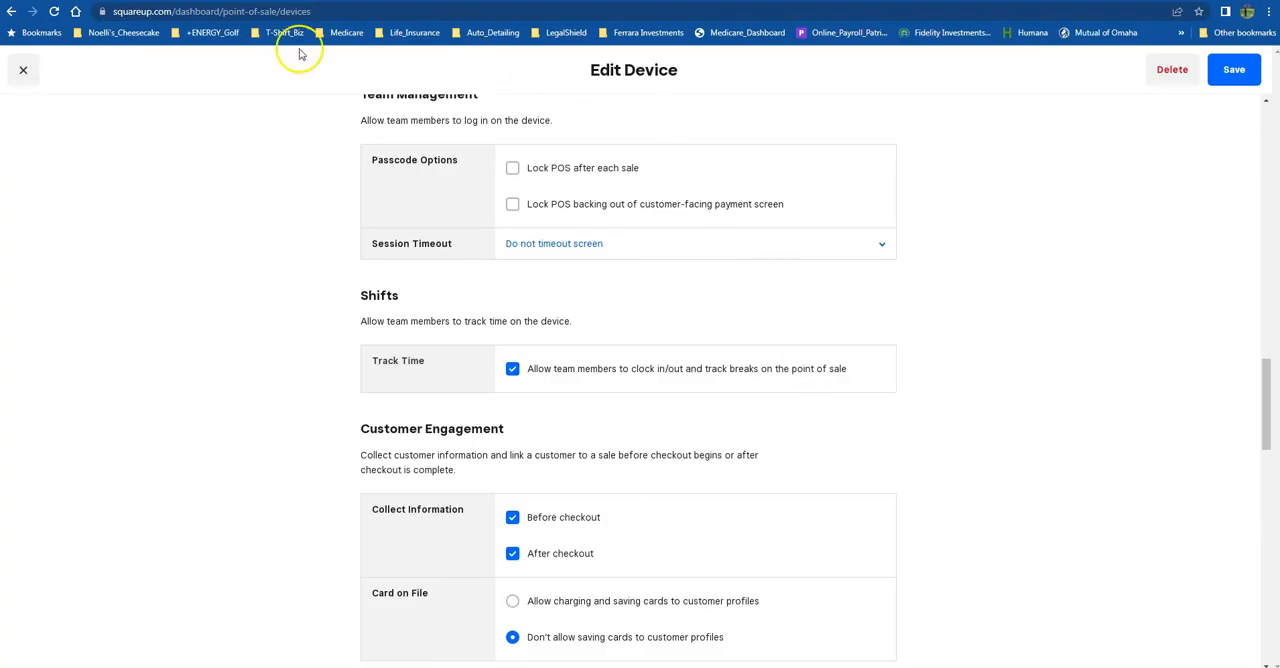
{"action": "mouse_move", "coordinate": [600, 90]}
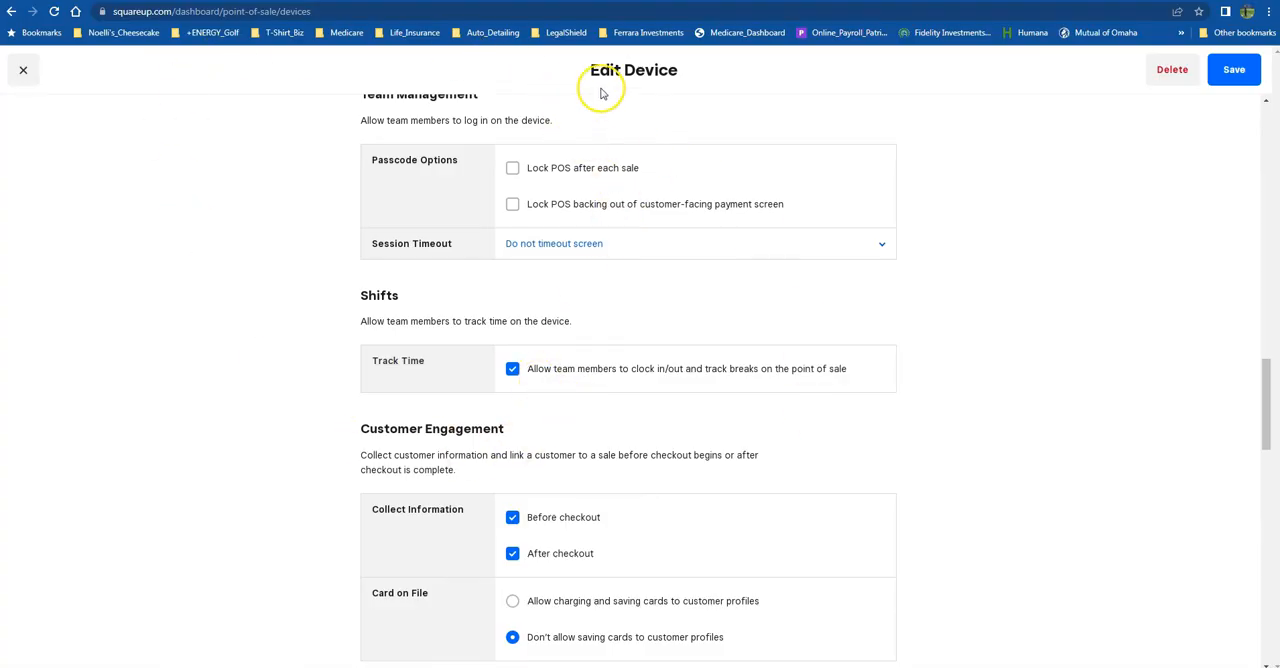
{"action": "mouse_move", "coordinate": [505, 320]}
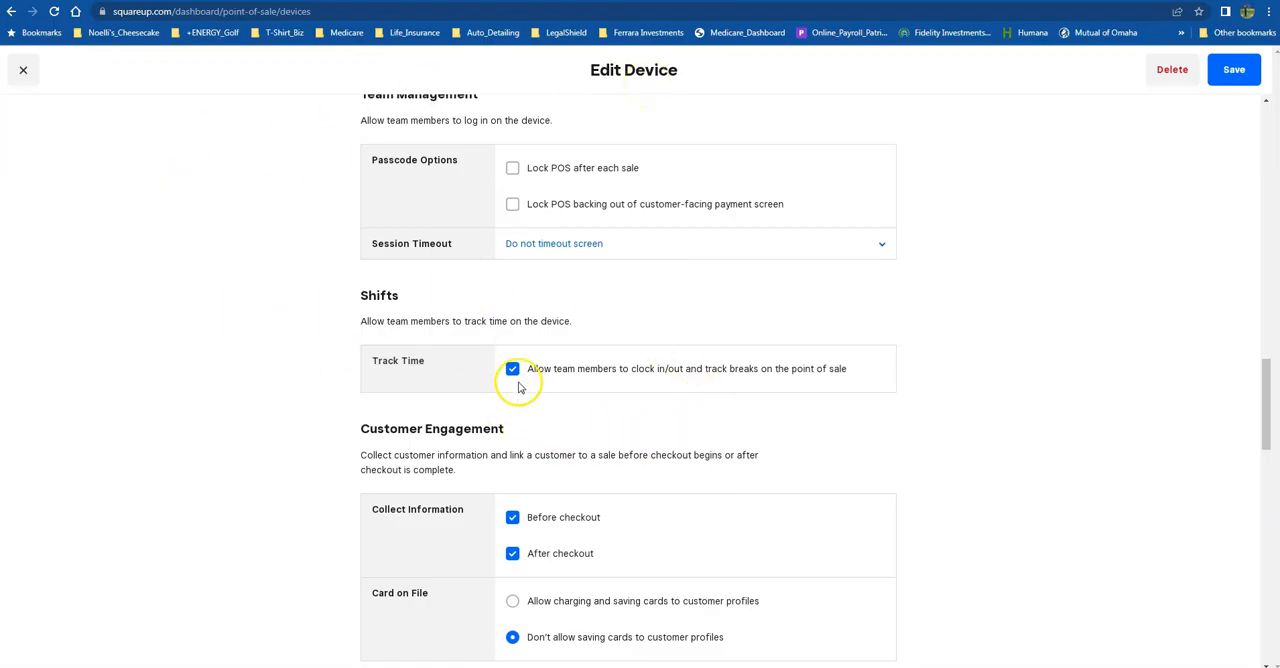
{"action": "mouse_move", "coordinate": [567, 389]}
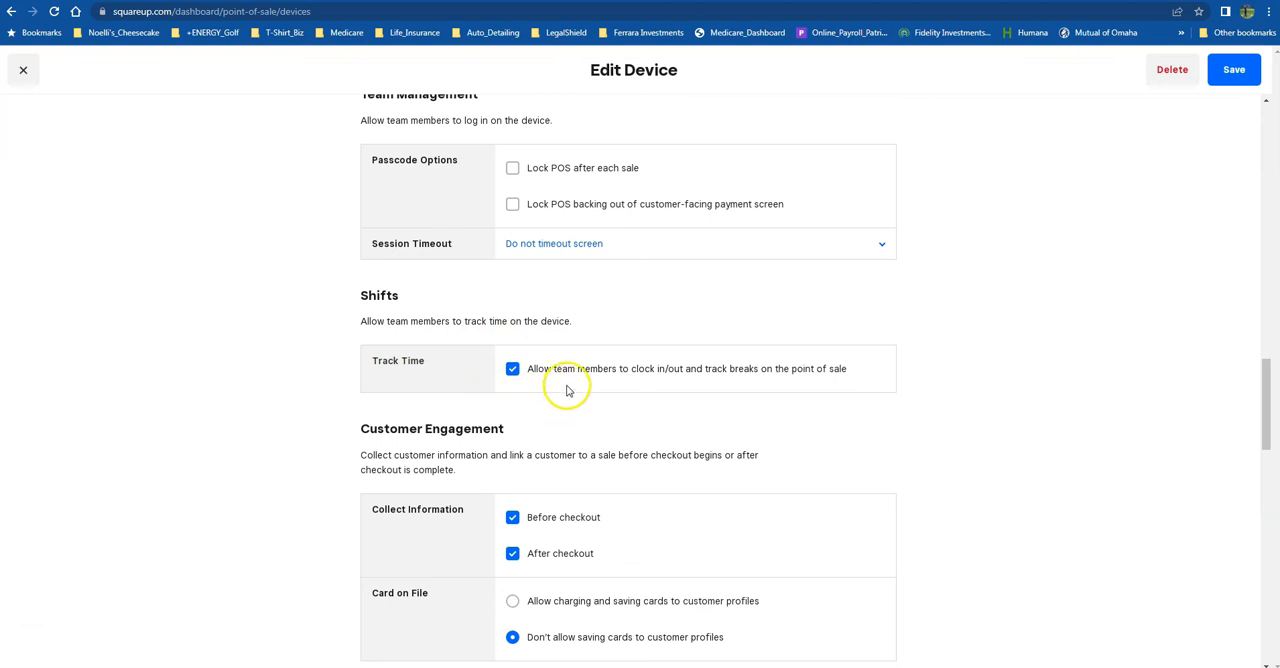
{"action": "mouse_move", "coordinate": [677, 384]}
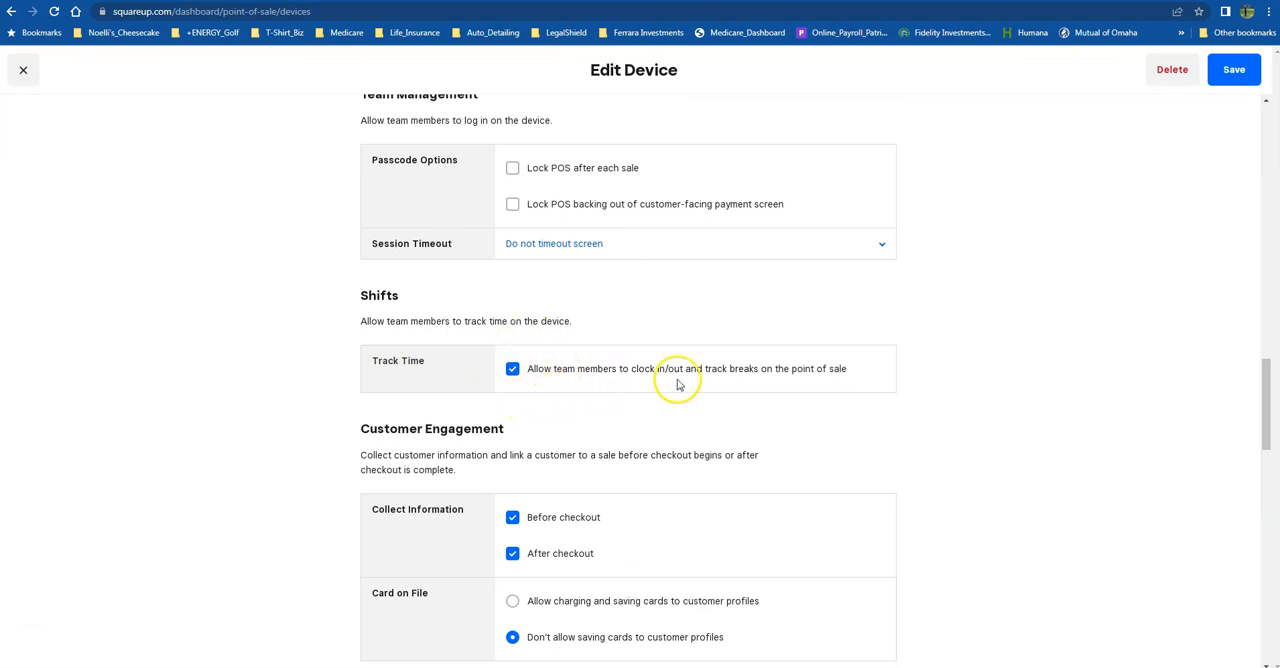
{"action": "mouse_move", "coordinate": [830, 381]}
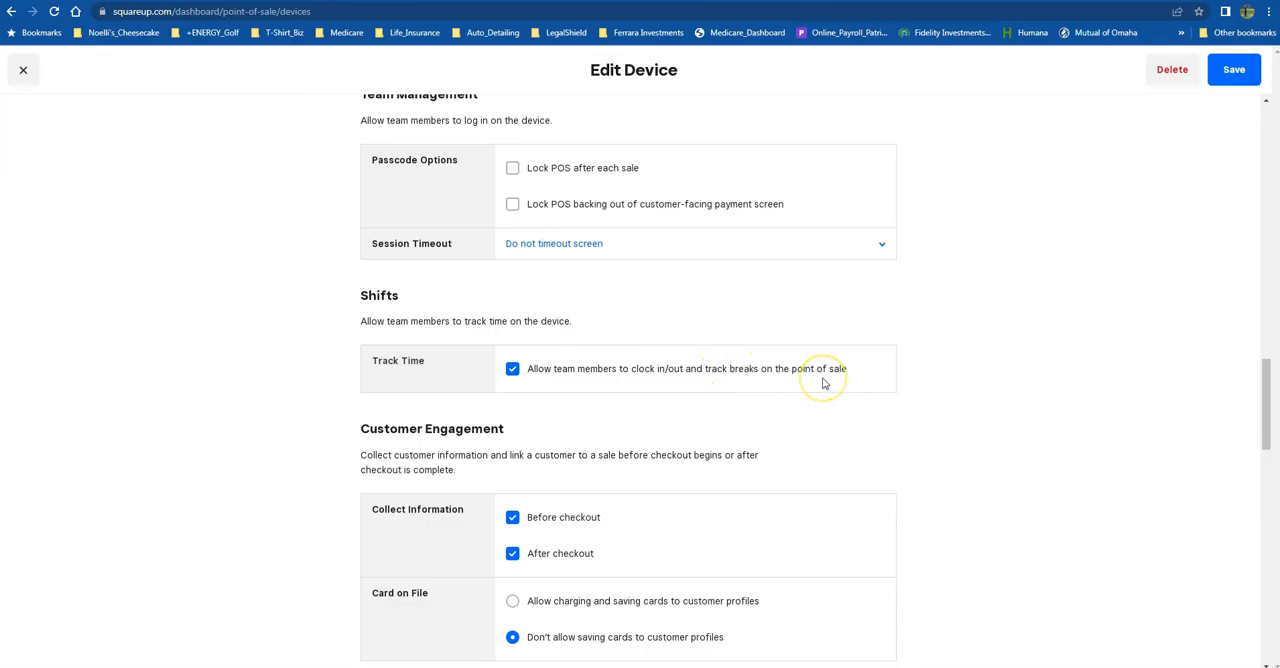
{"action": "mouse_move", "coordinate": [822, 381]}
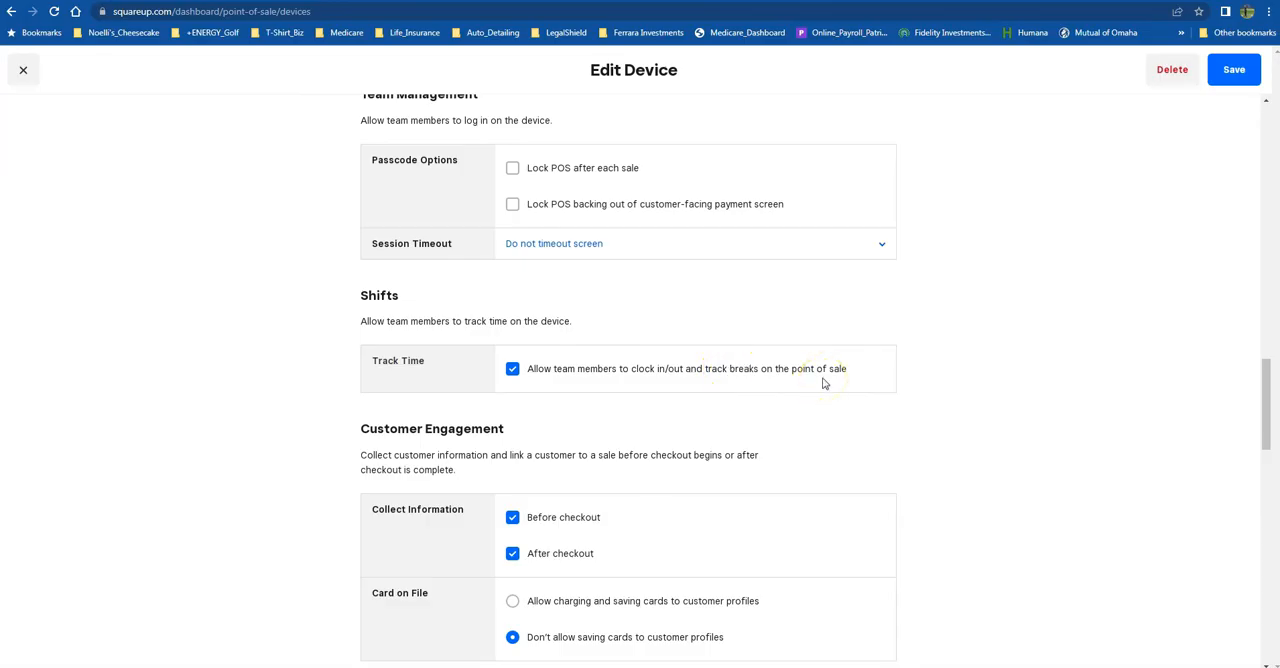
{"action": "mouse_move", "coordinate": [823, 383]}
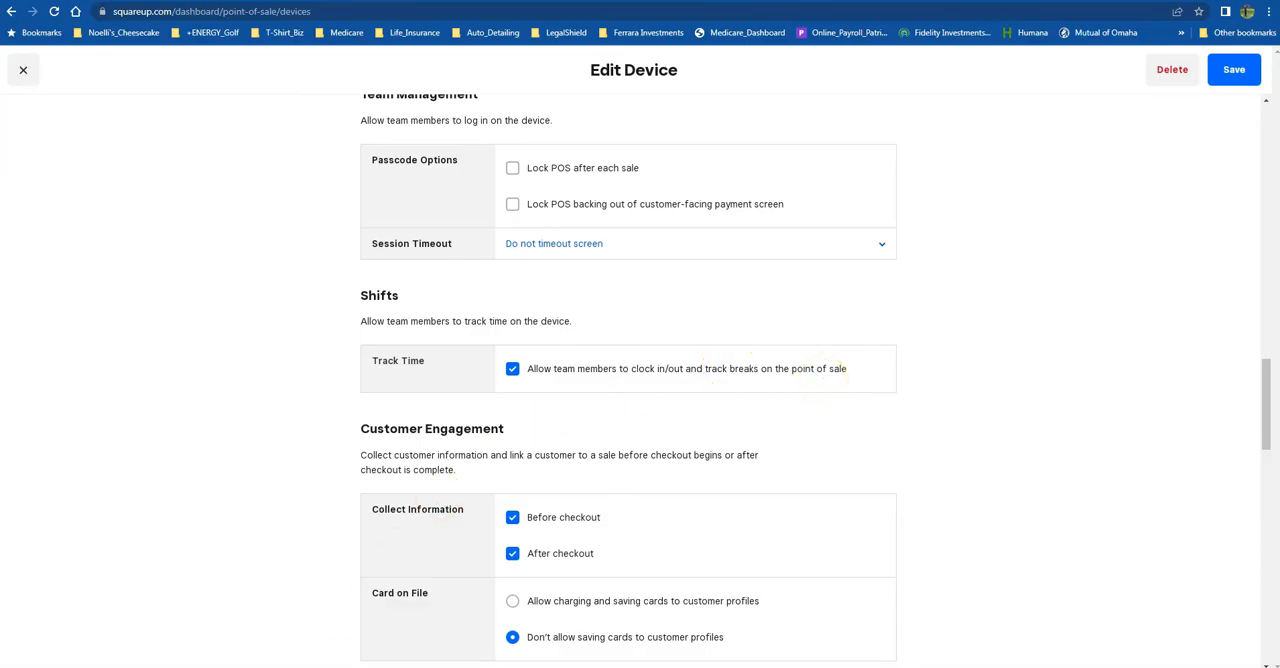